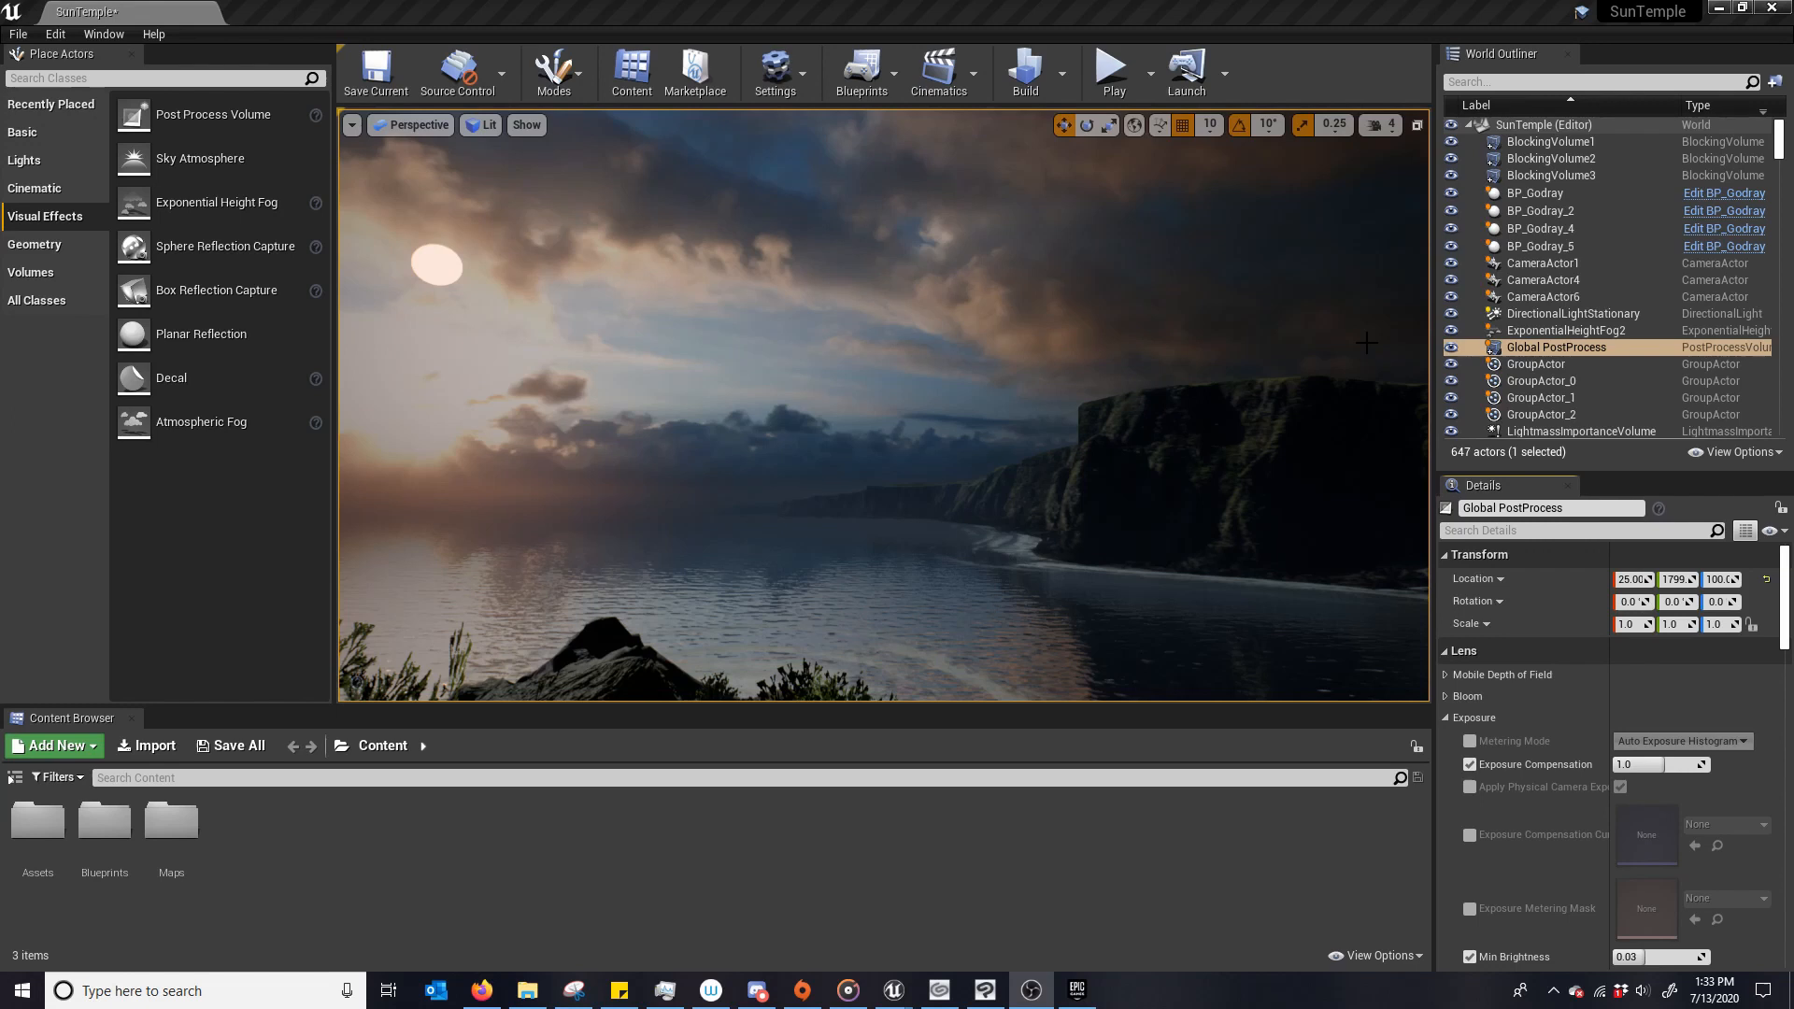
mouse_move(1215, 336)
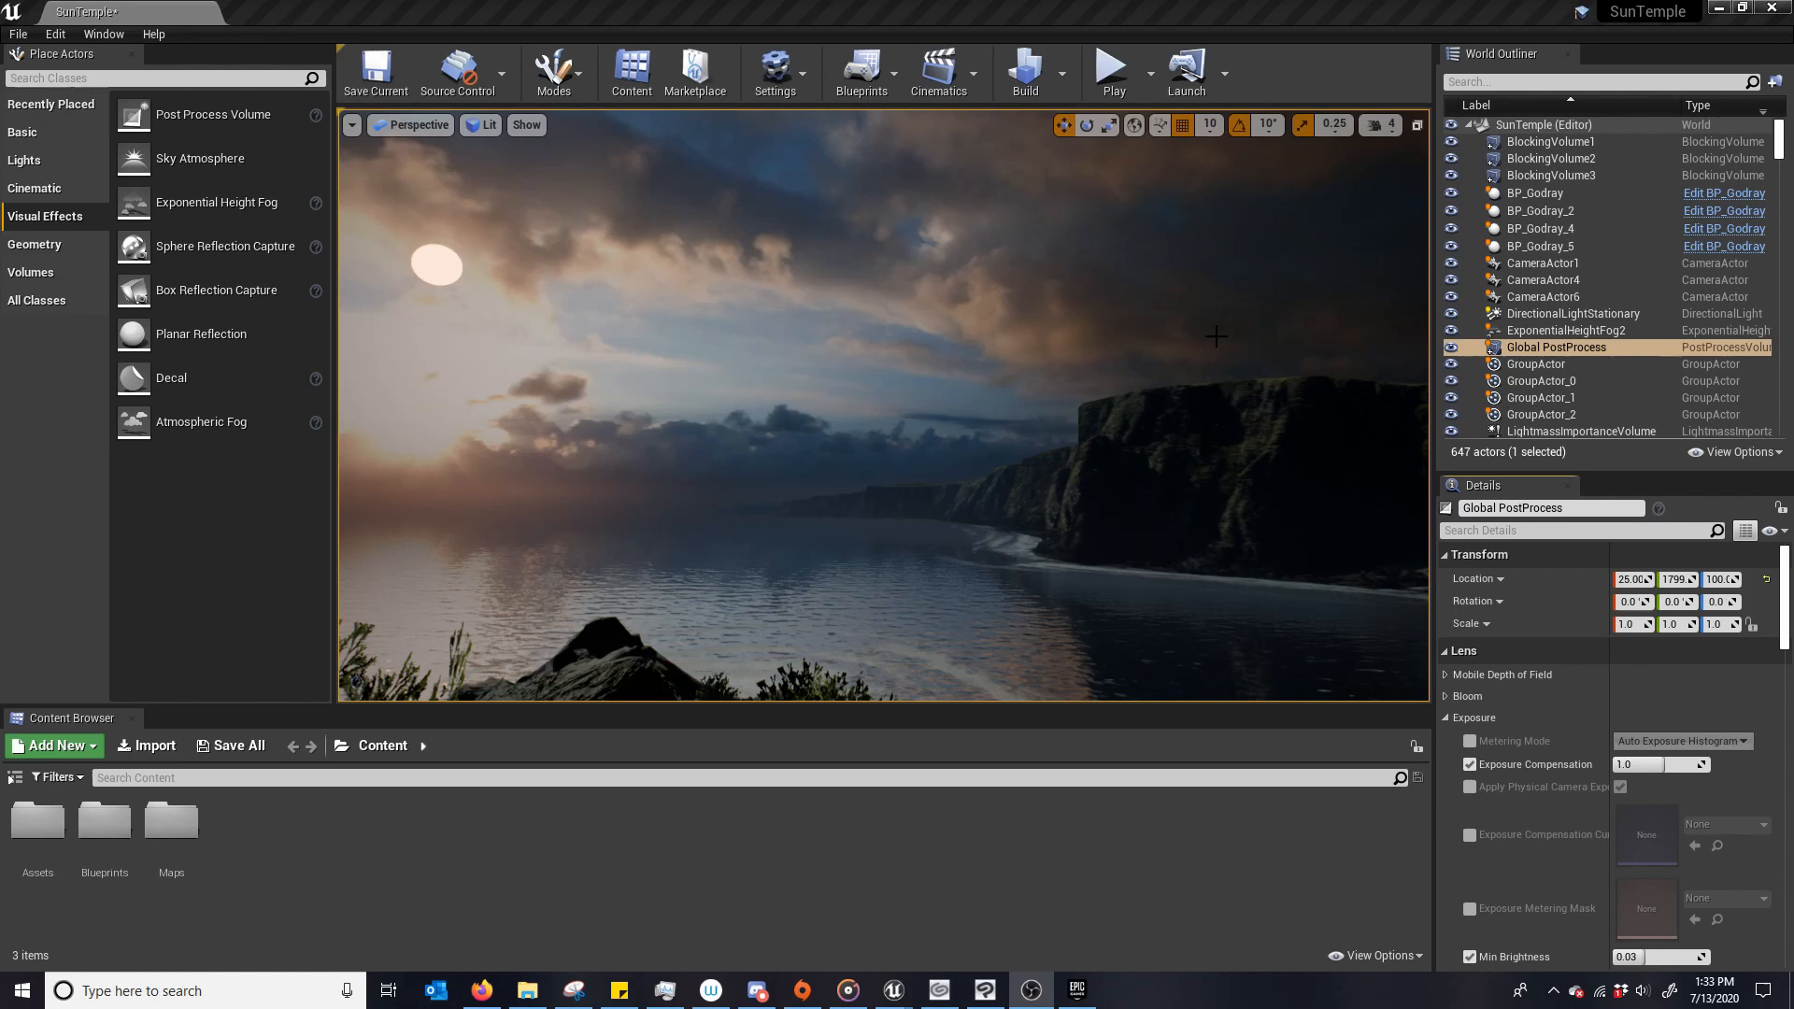
mouse_move(923, 690)
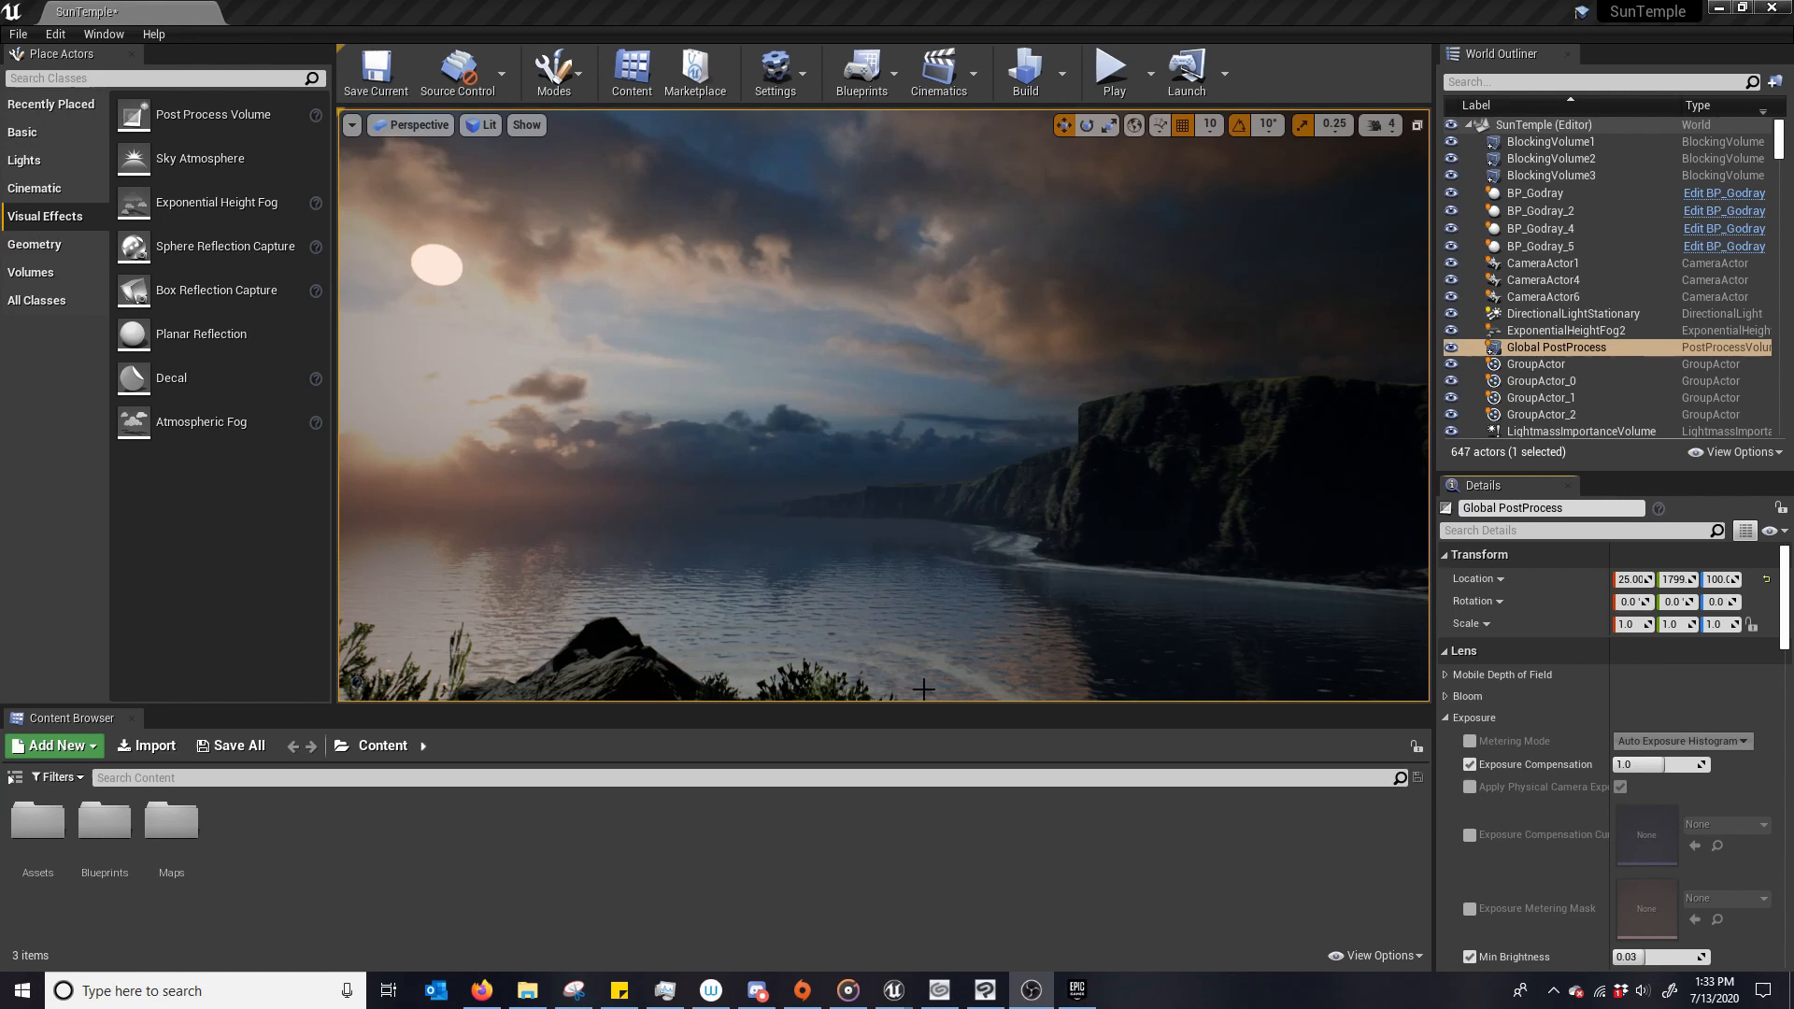
Return to the Sun Temple level and bring the Global PostProcess exposure settings into view.
left_click(1075, 991)
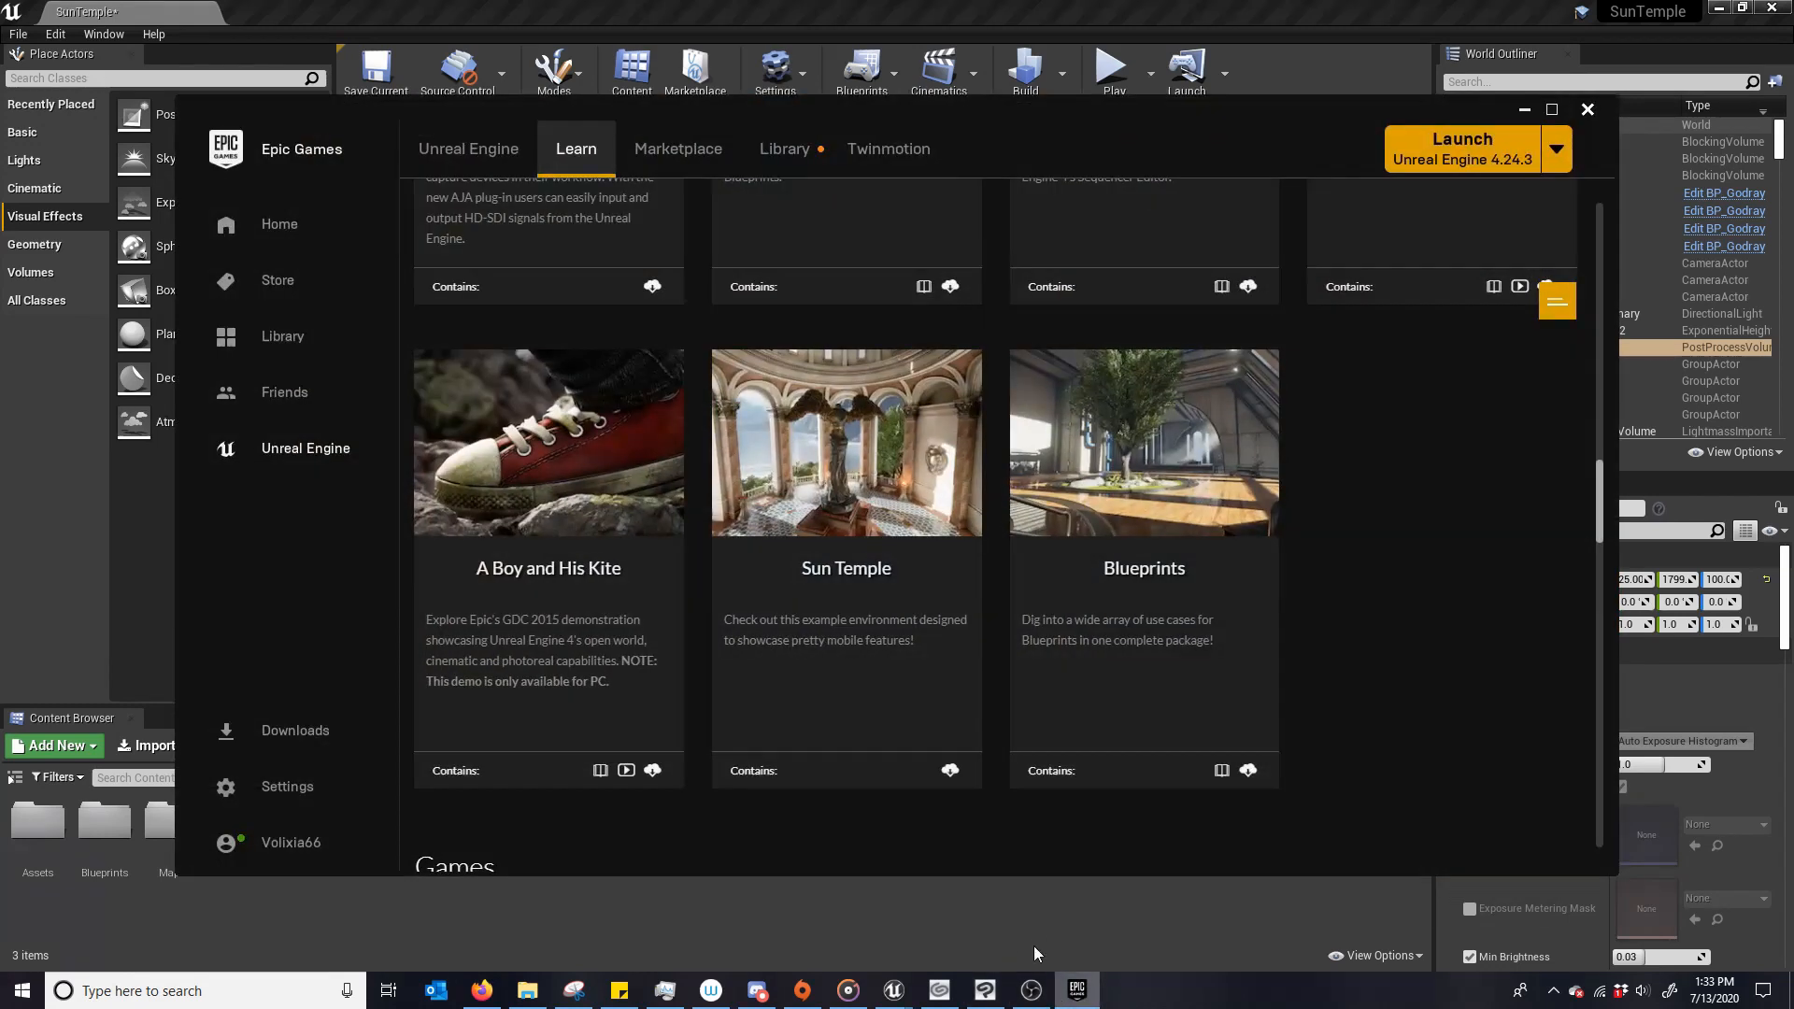
mouse_move(846, 569)
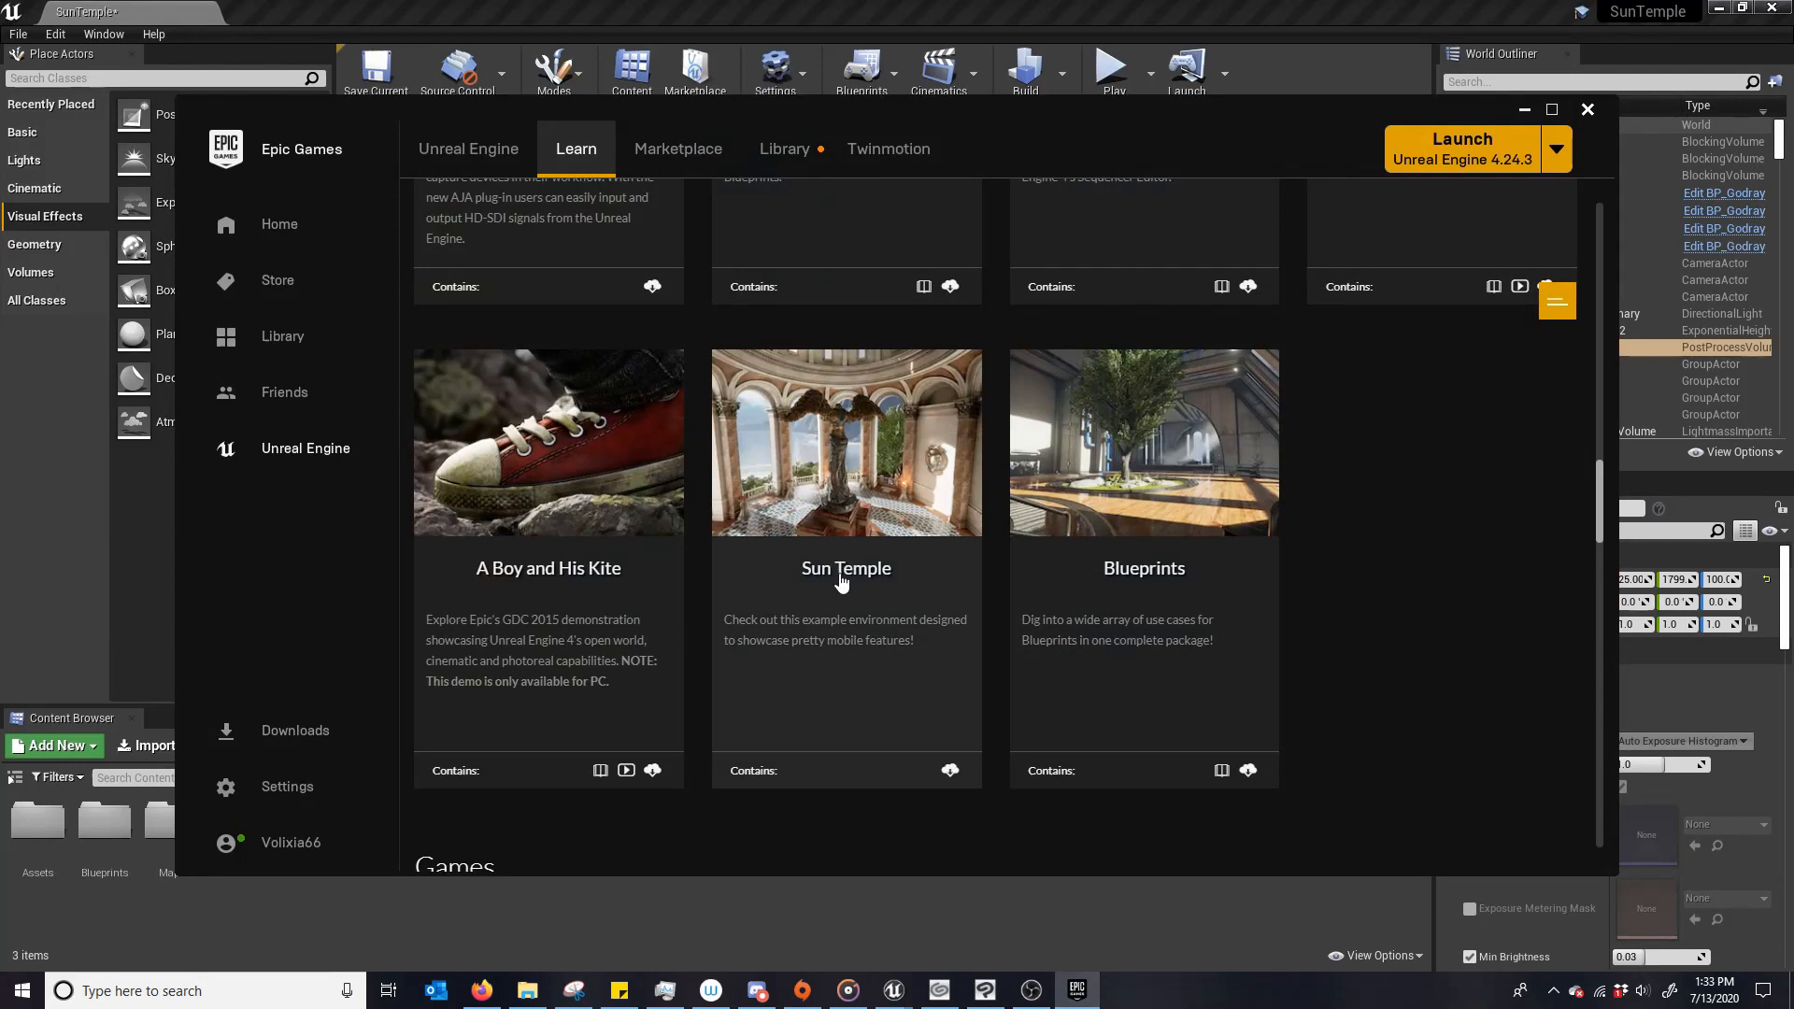
mouse_move(576, 148)
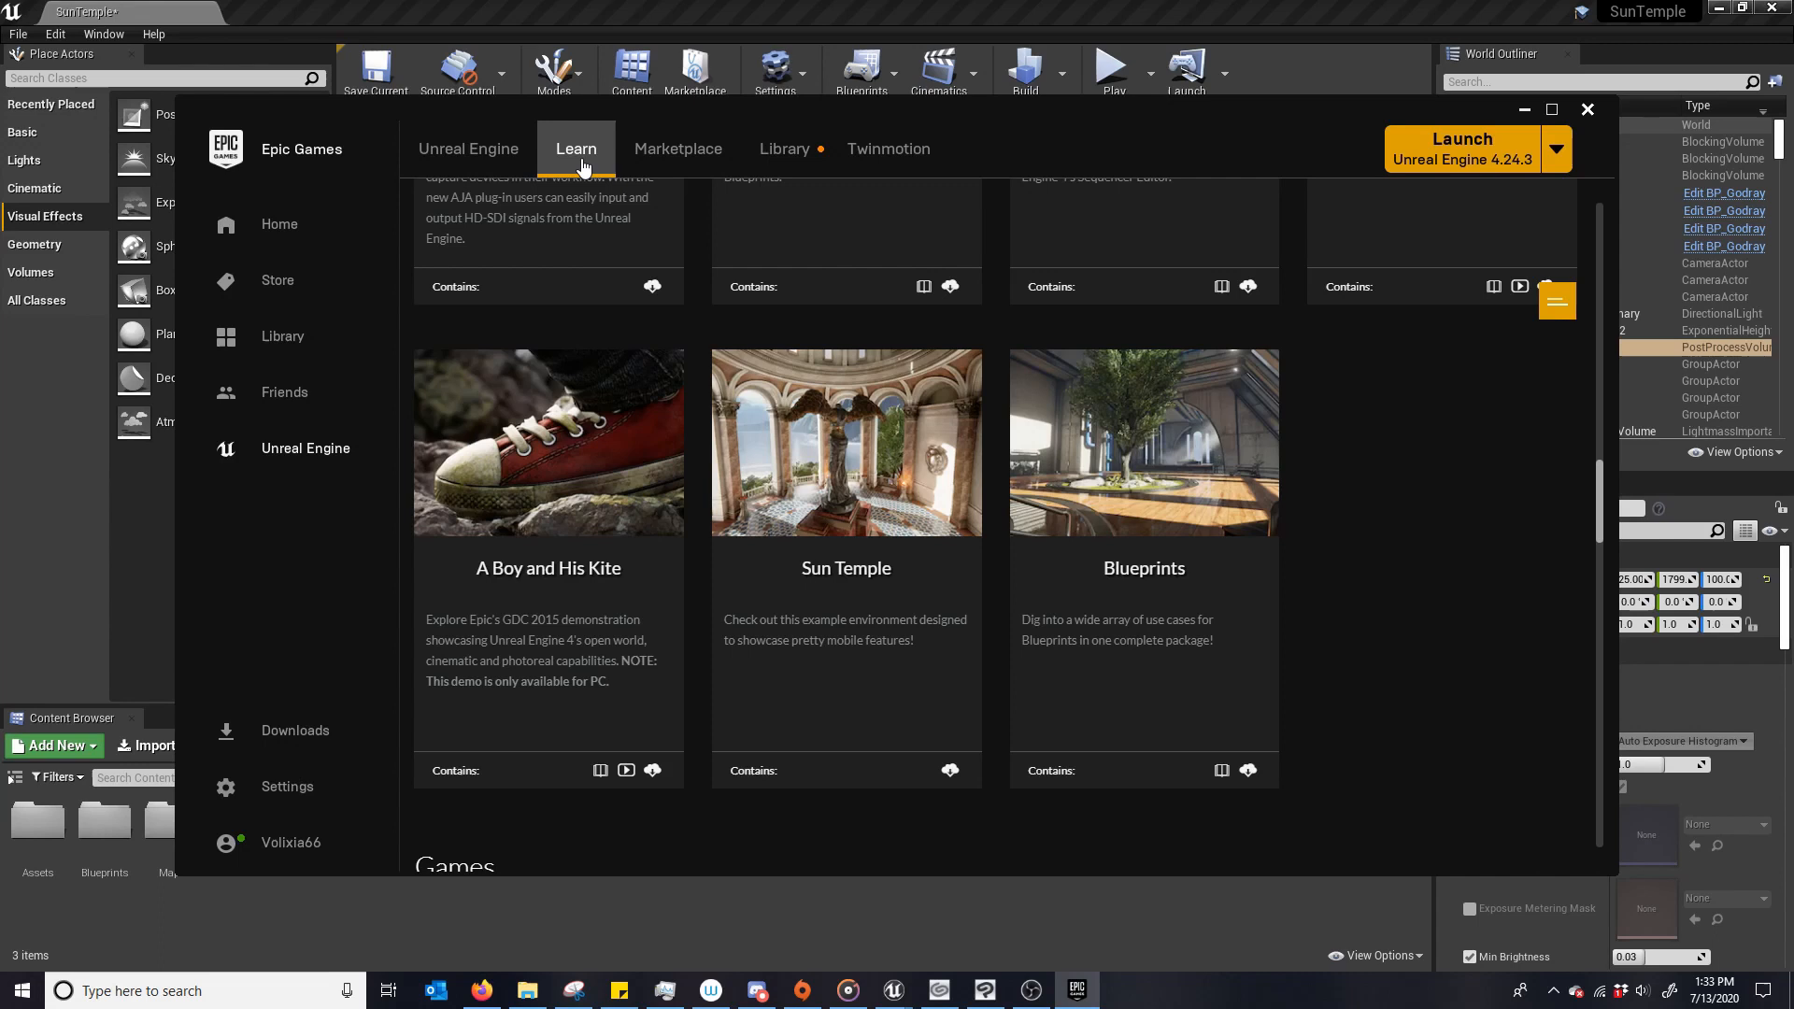
mouse_move(1401, 135)
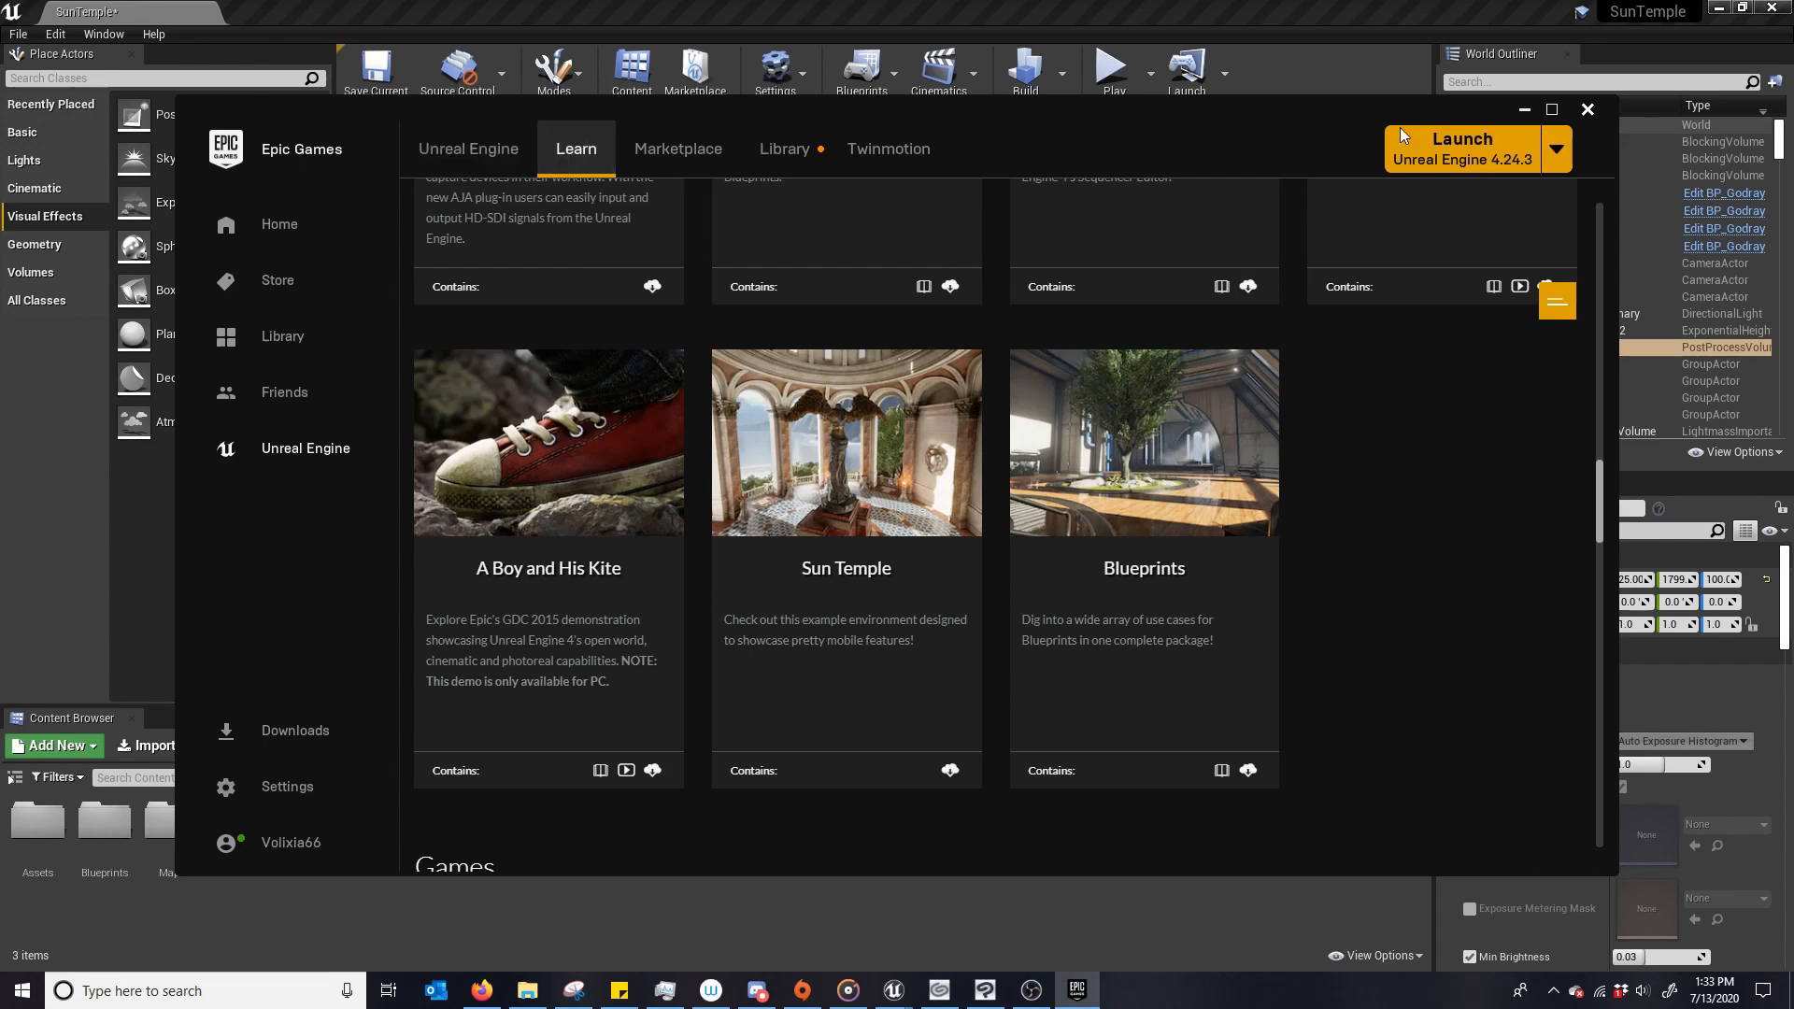
left_click(1587, 109)
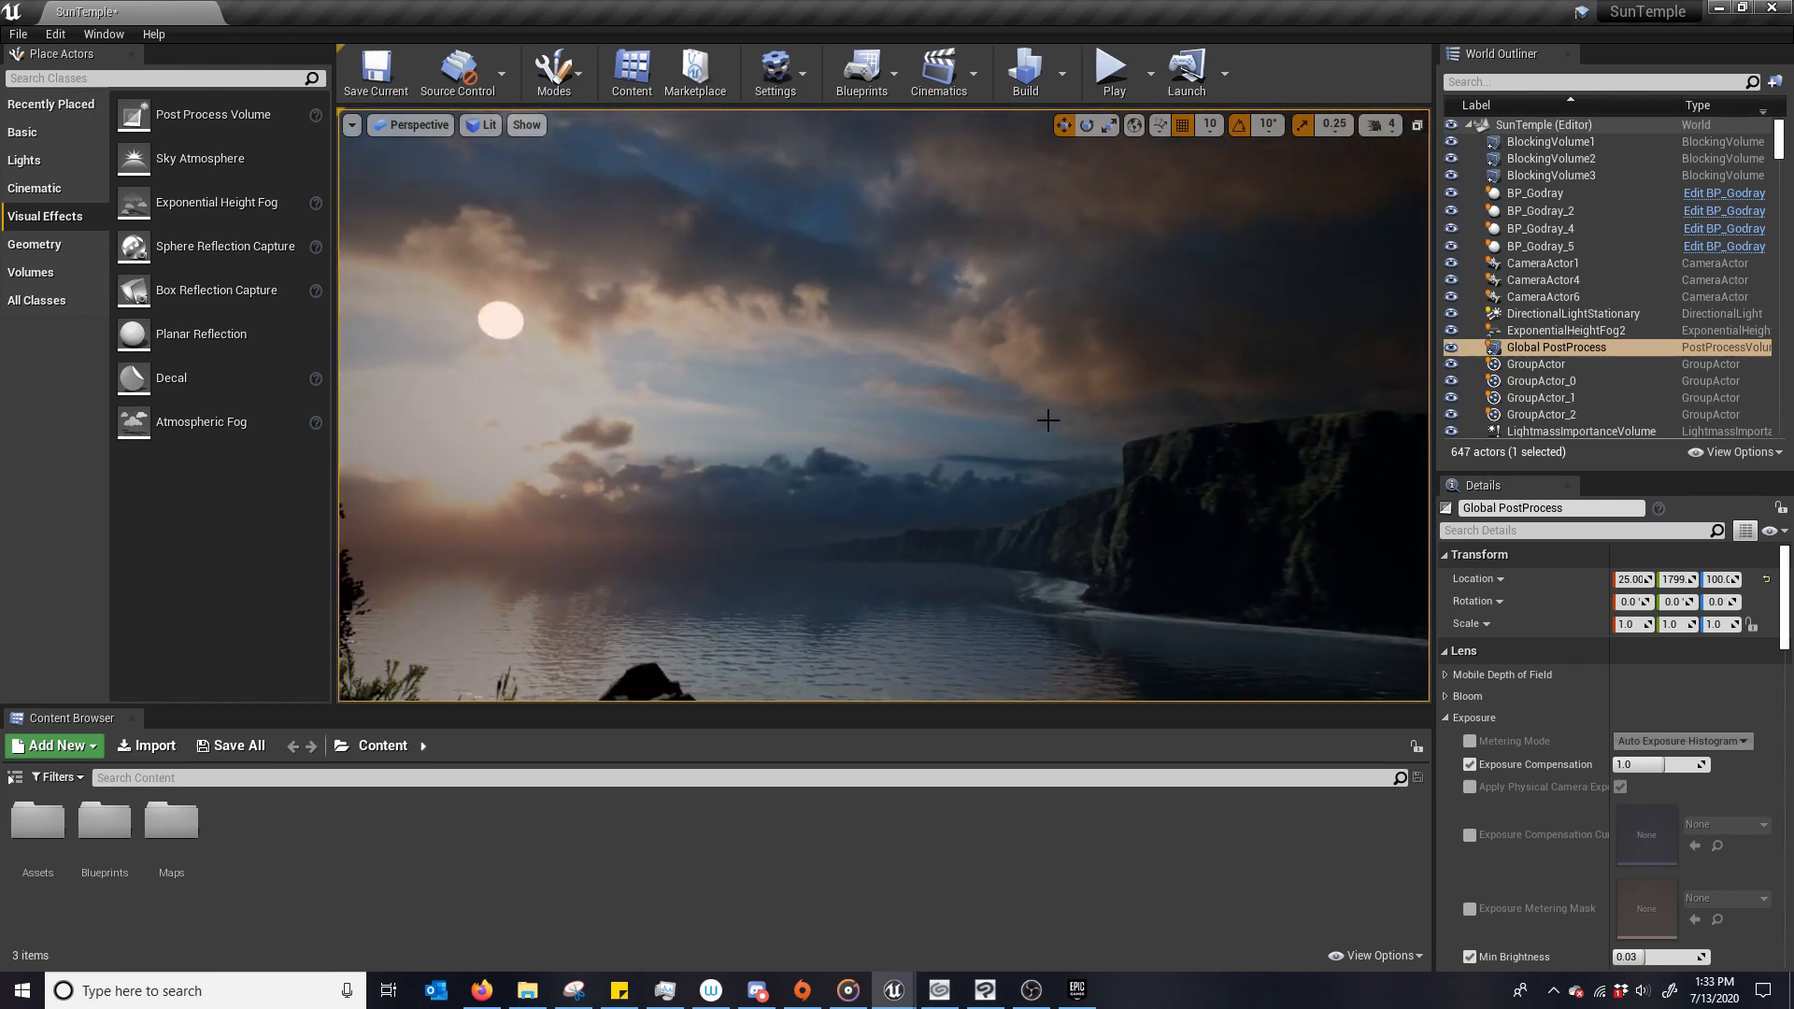
mouse_move(925, 455)
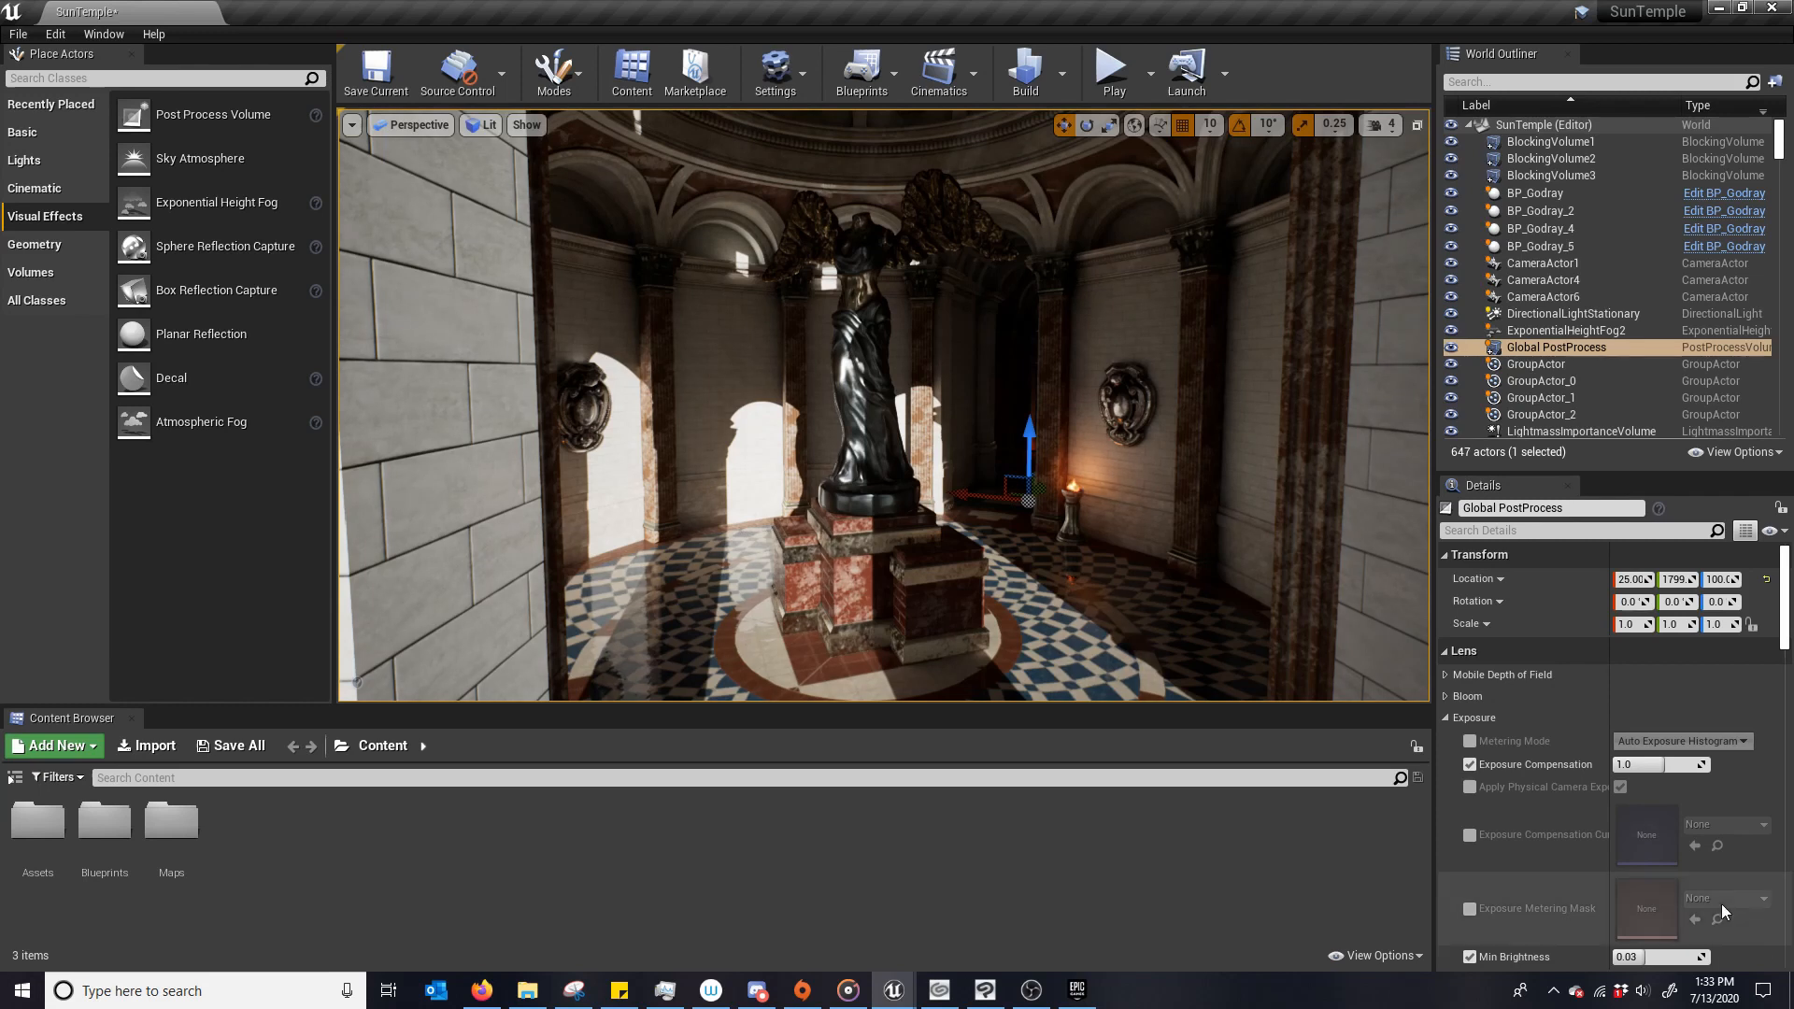
scroll("down", 3)
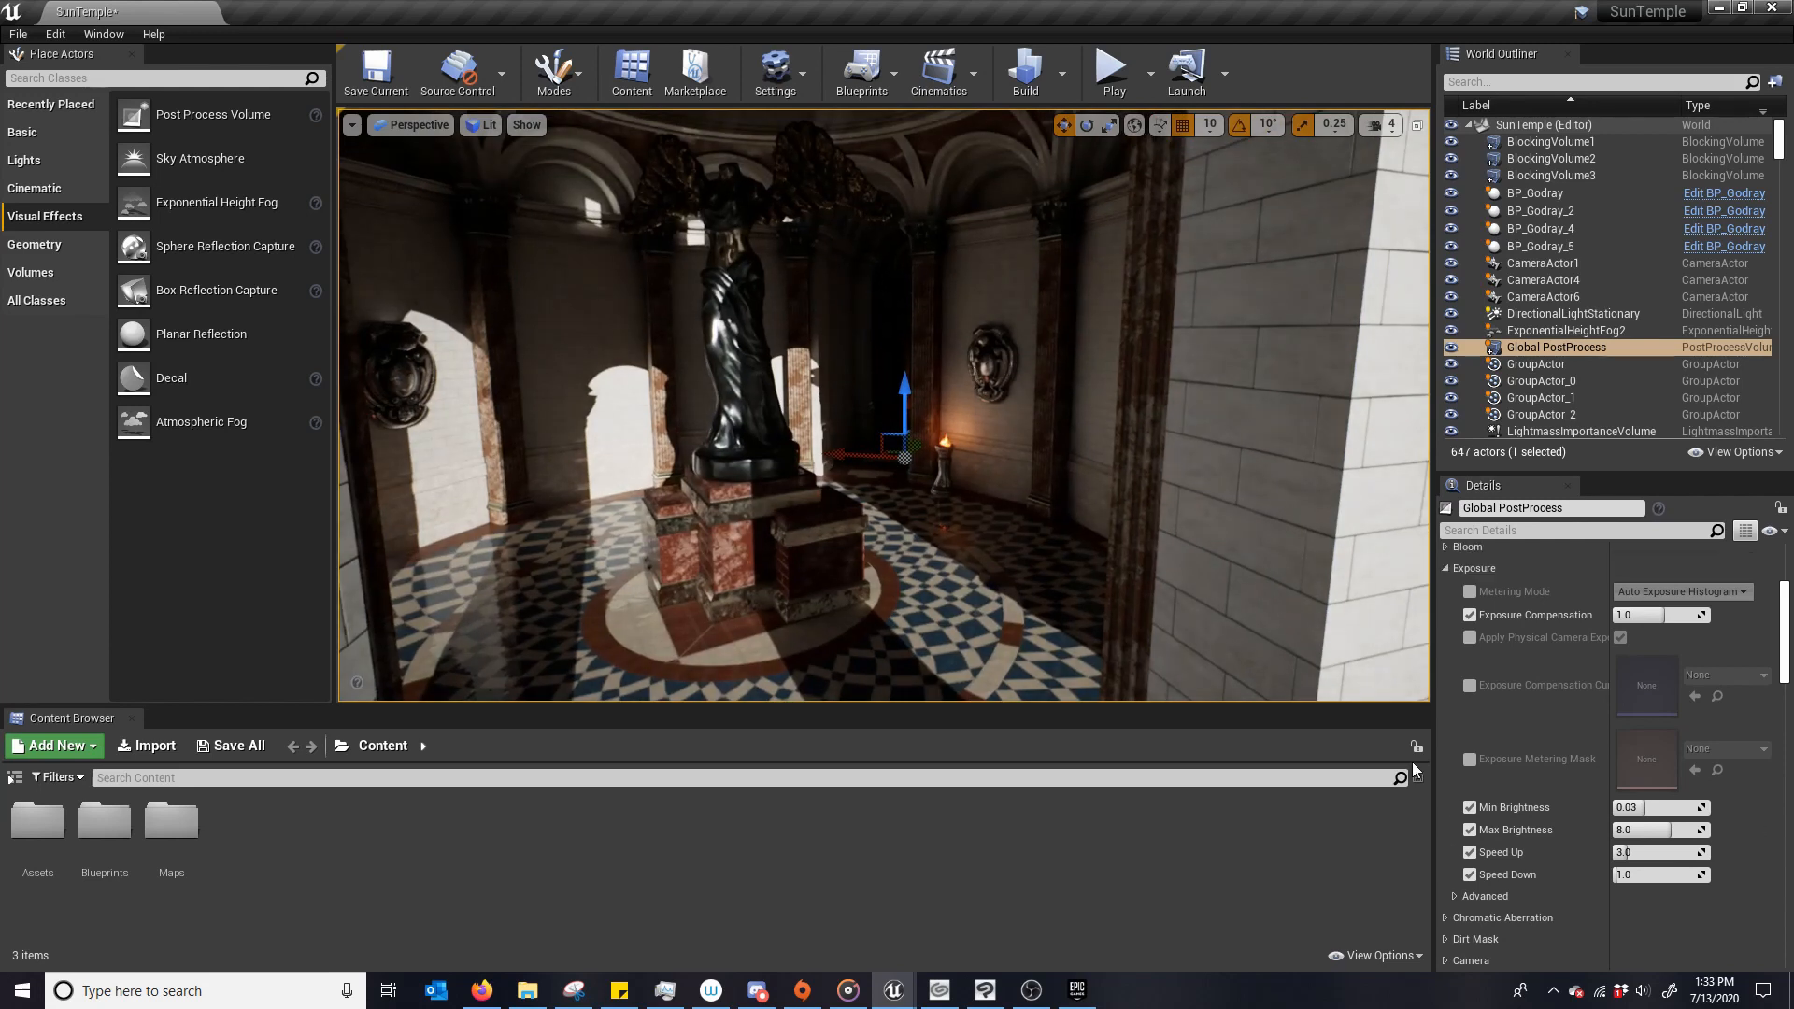
scroll("down", 3)
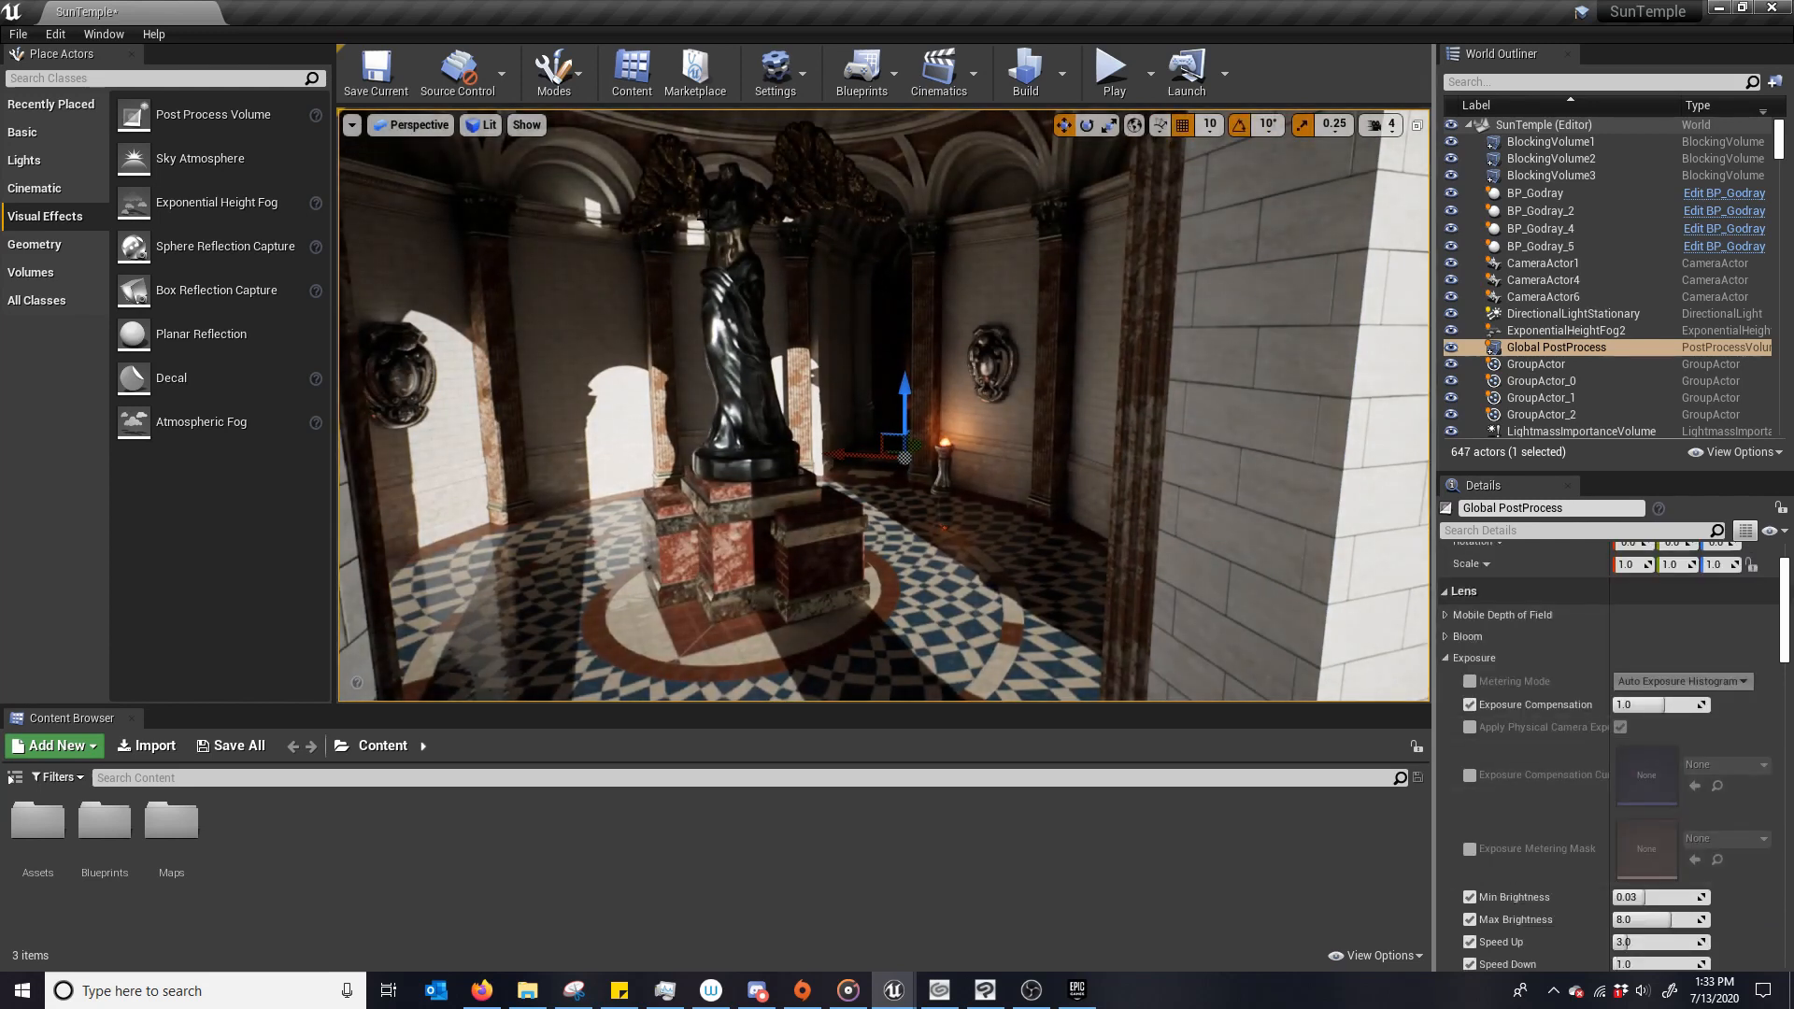
left_click(776, 72)
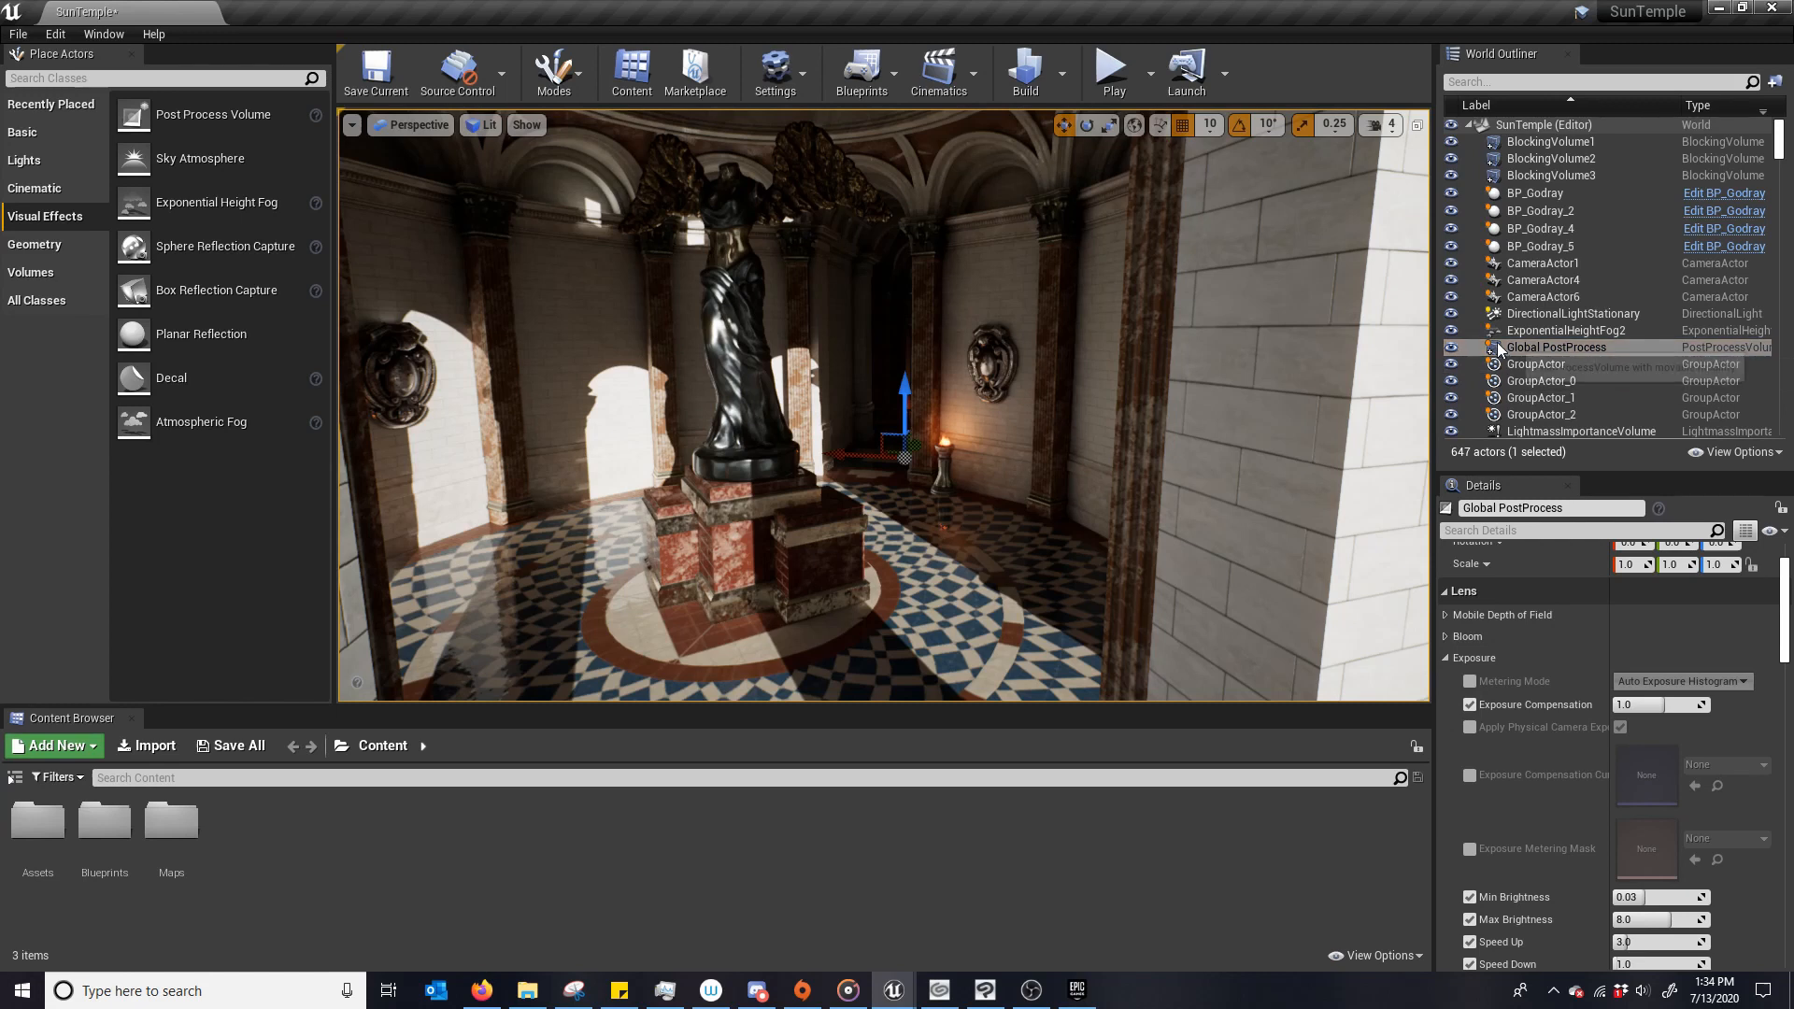
mouse_move(1556, 347)
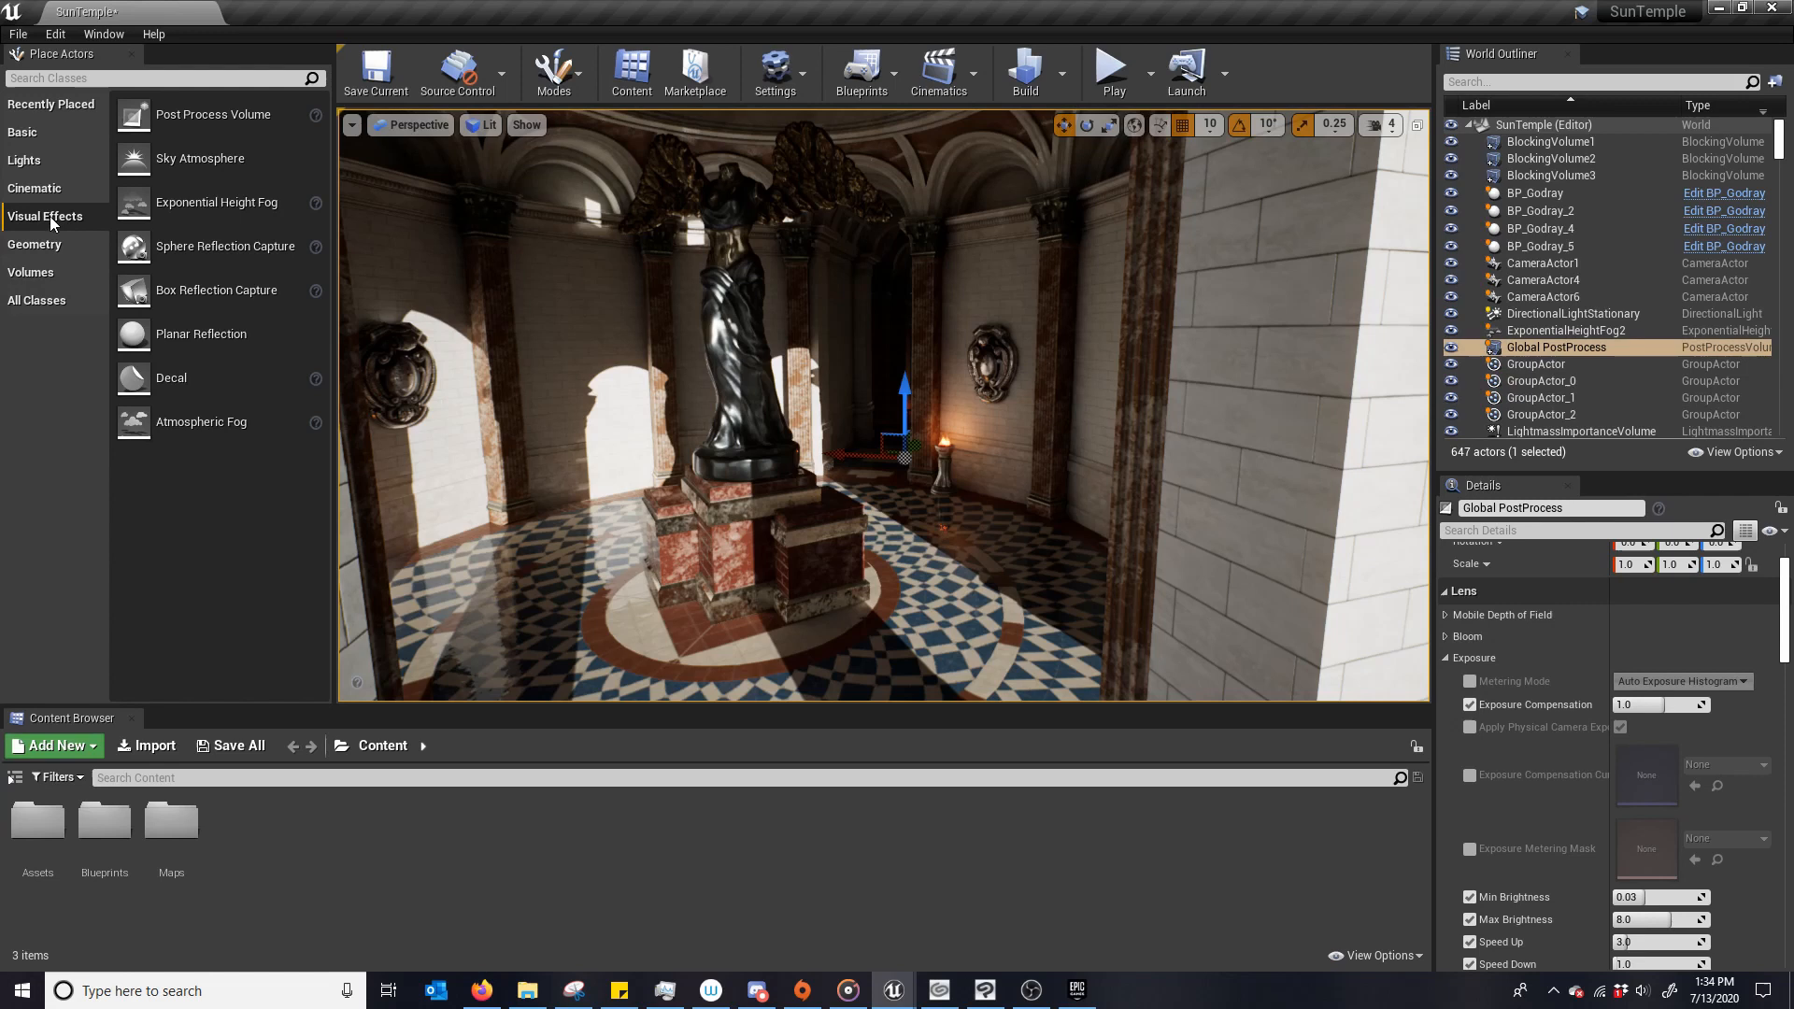
Filter the Volumes actors with 'post' to reveal Post Process Volume, then scroll Details.
left_click(31, 272)
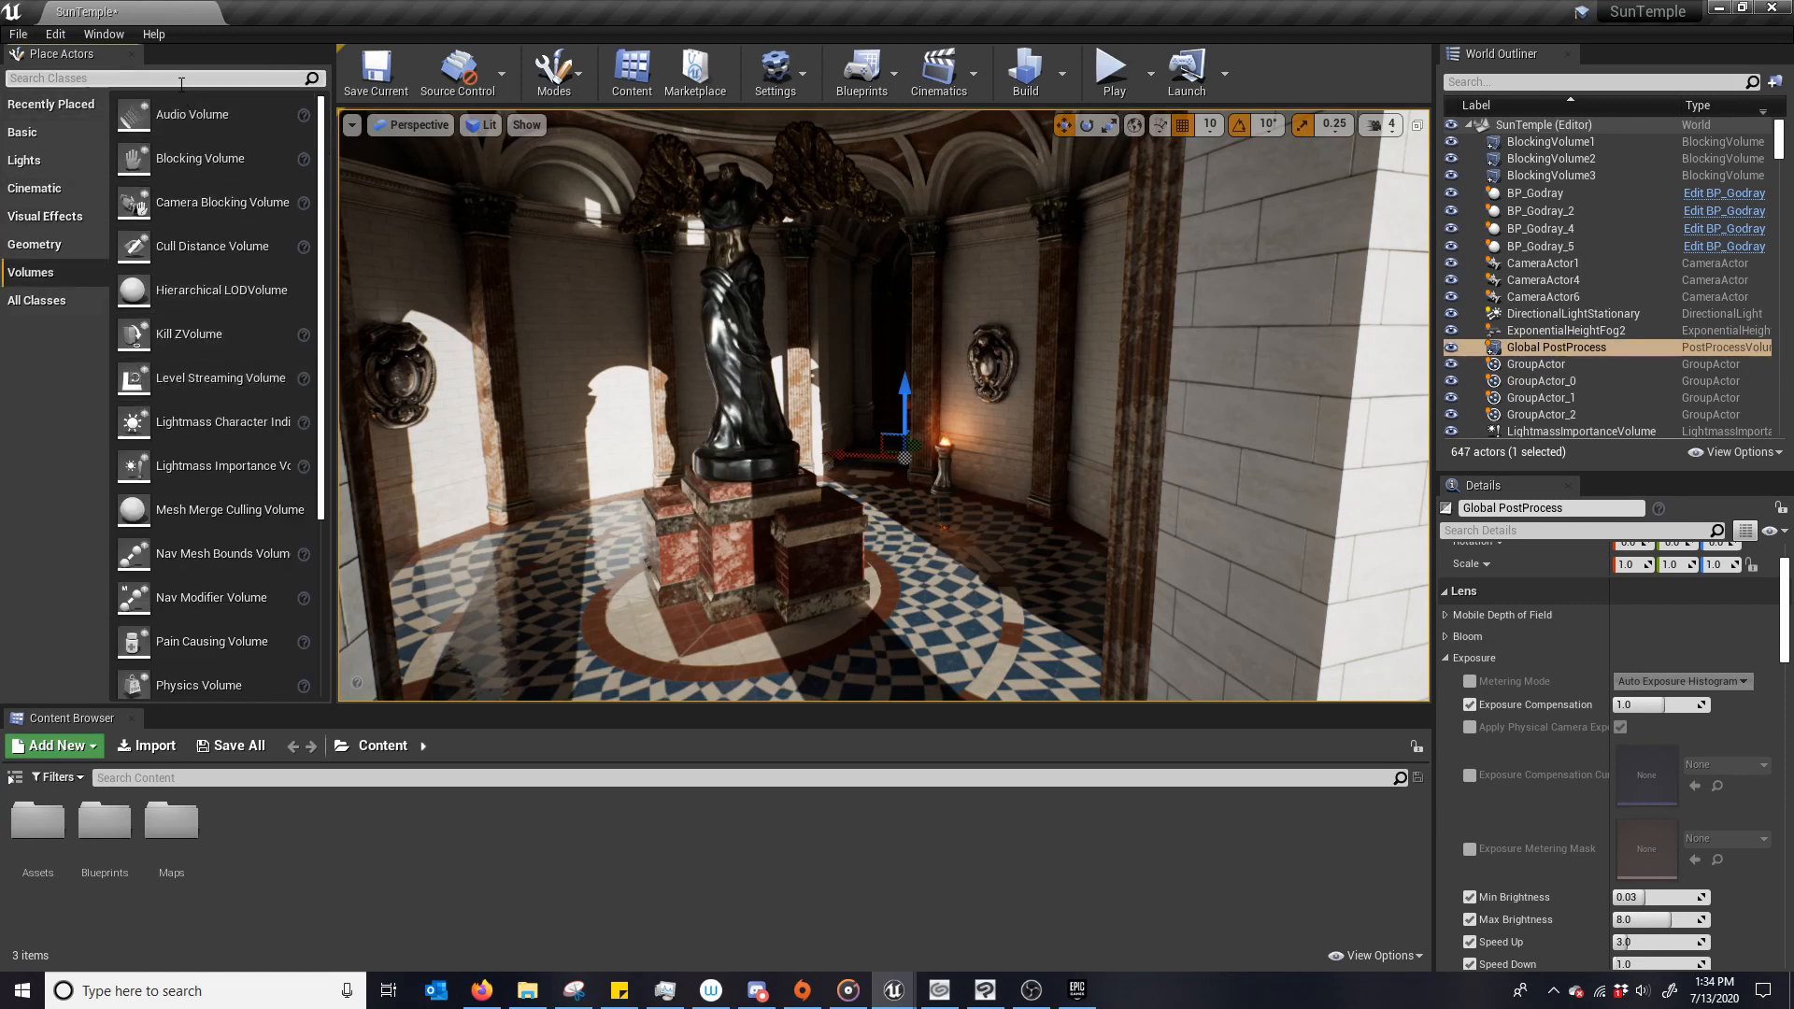
type("post")
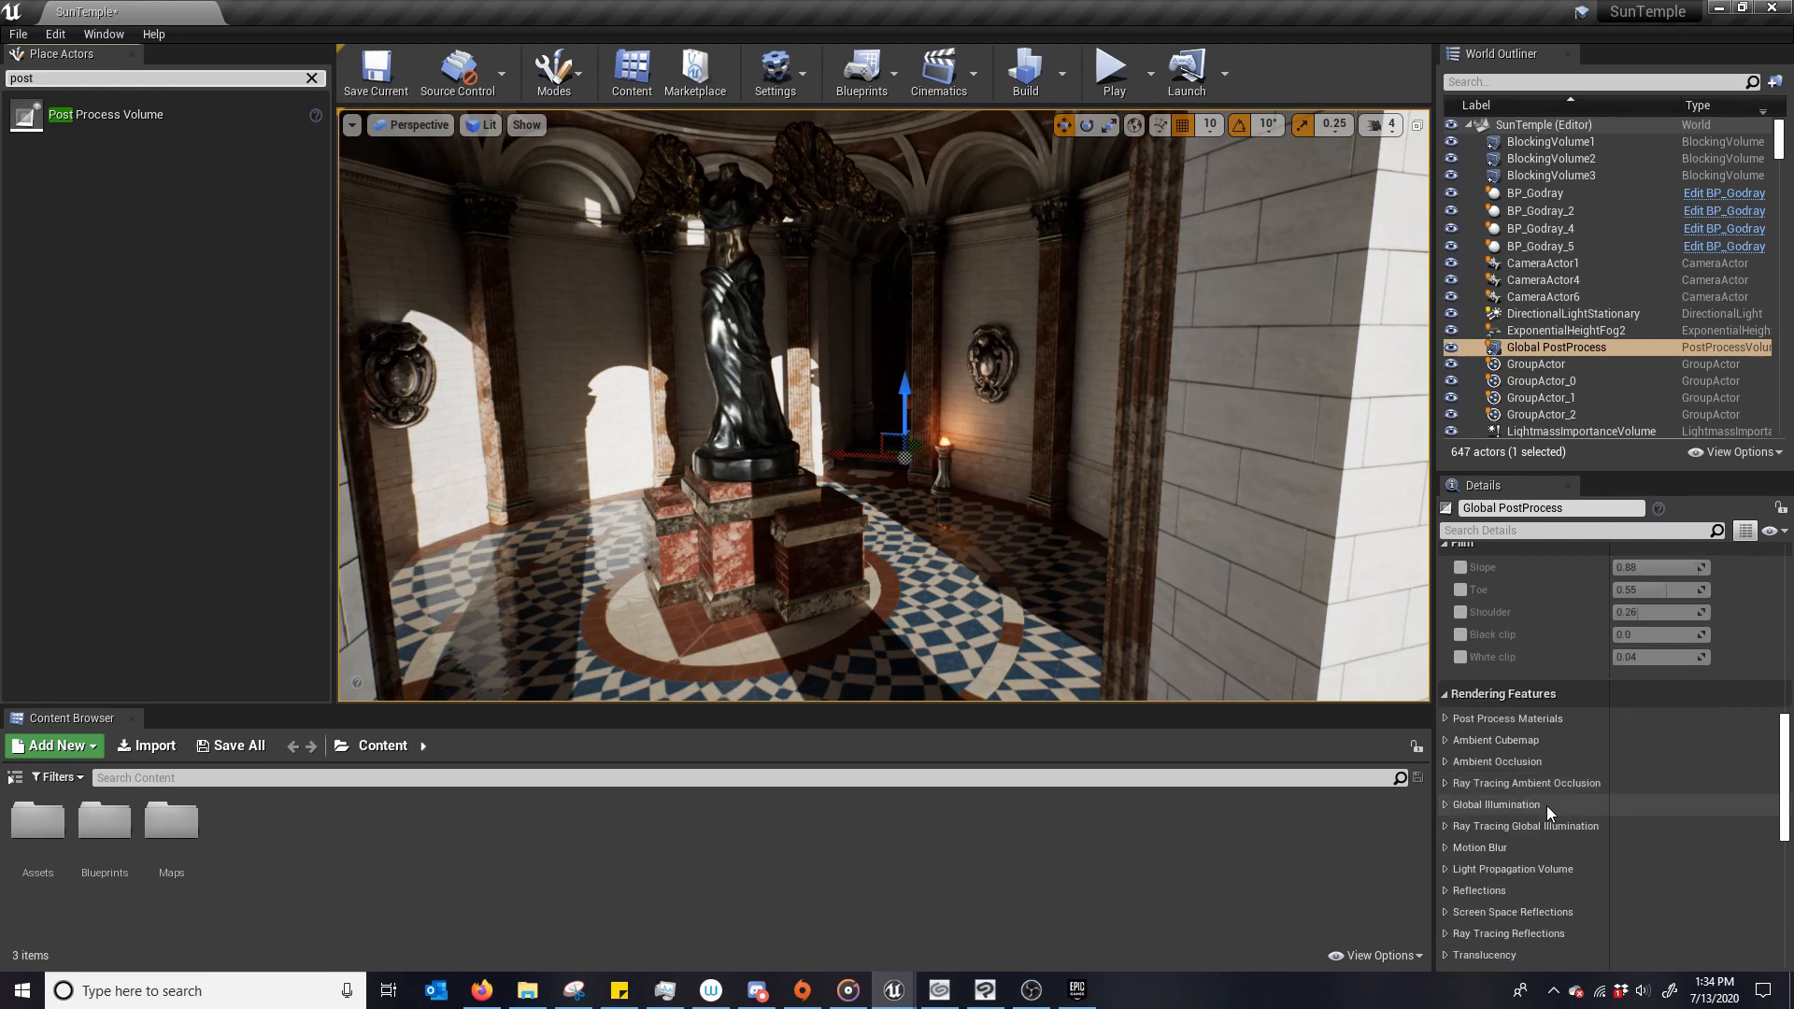
scroll("down", 3)
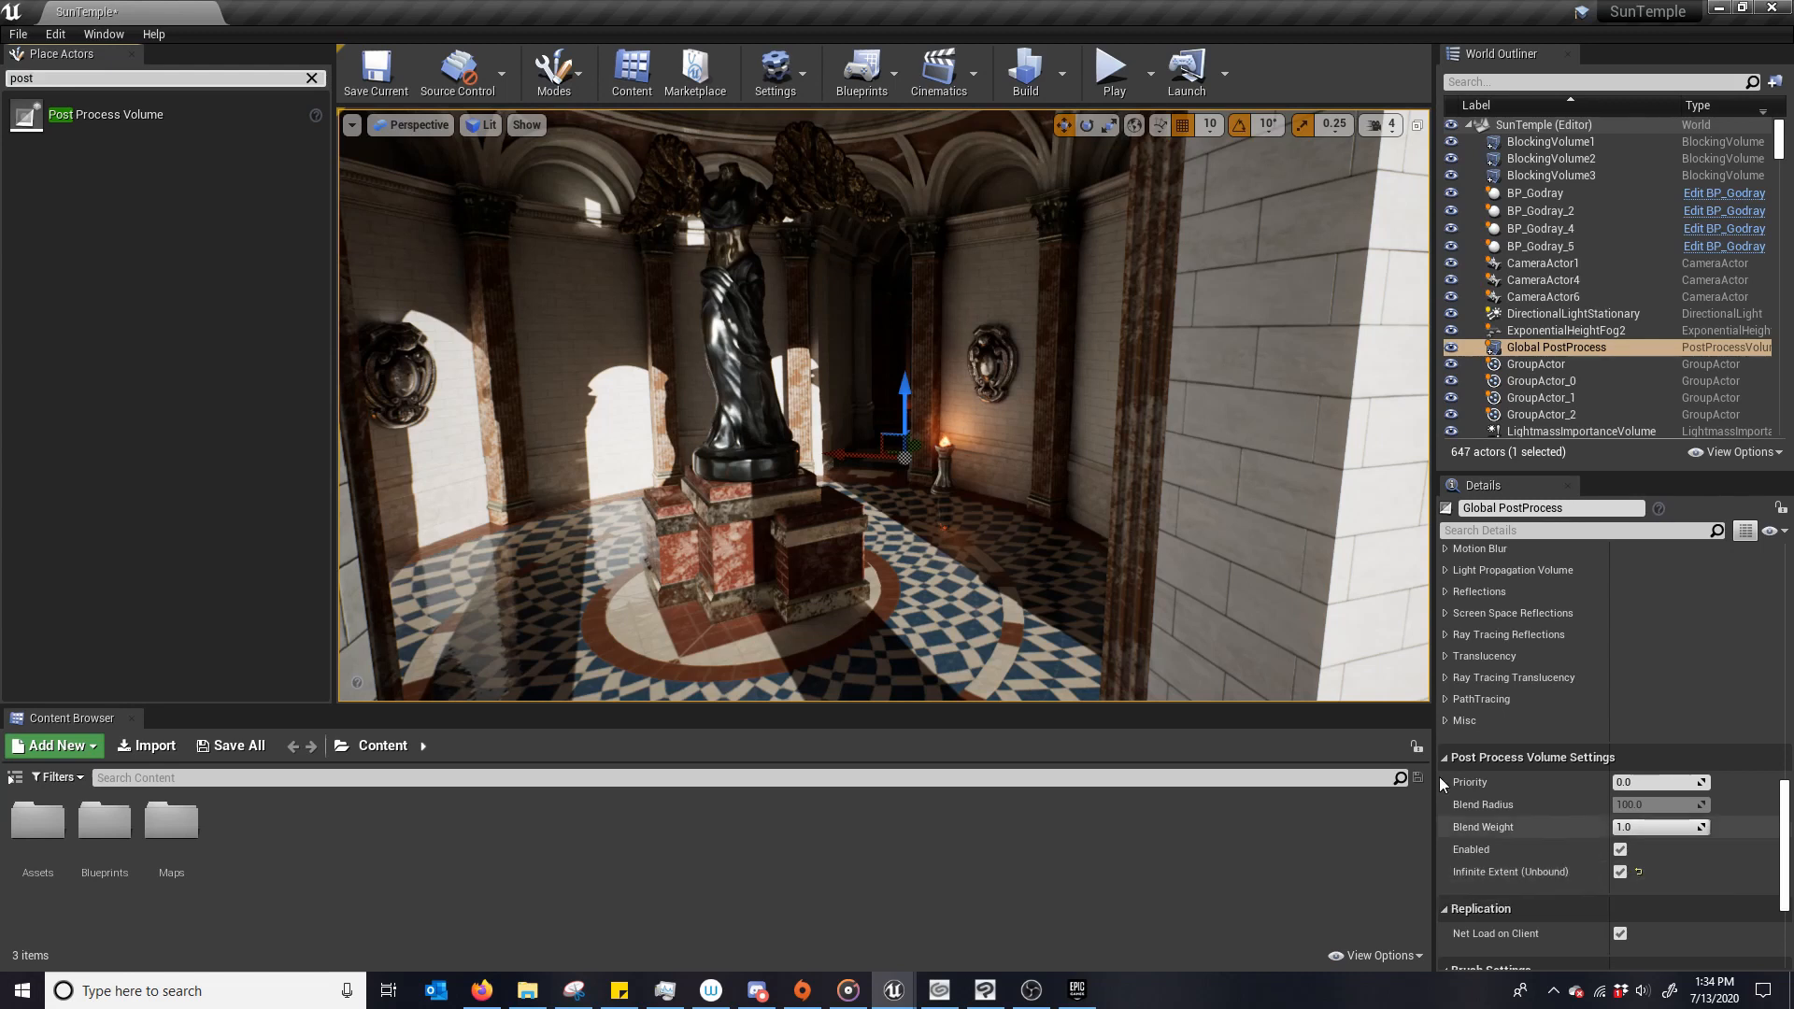
mouse_move(1001, 720)
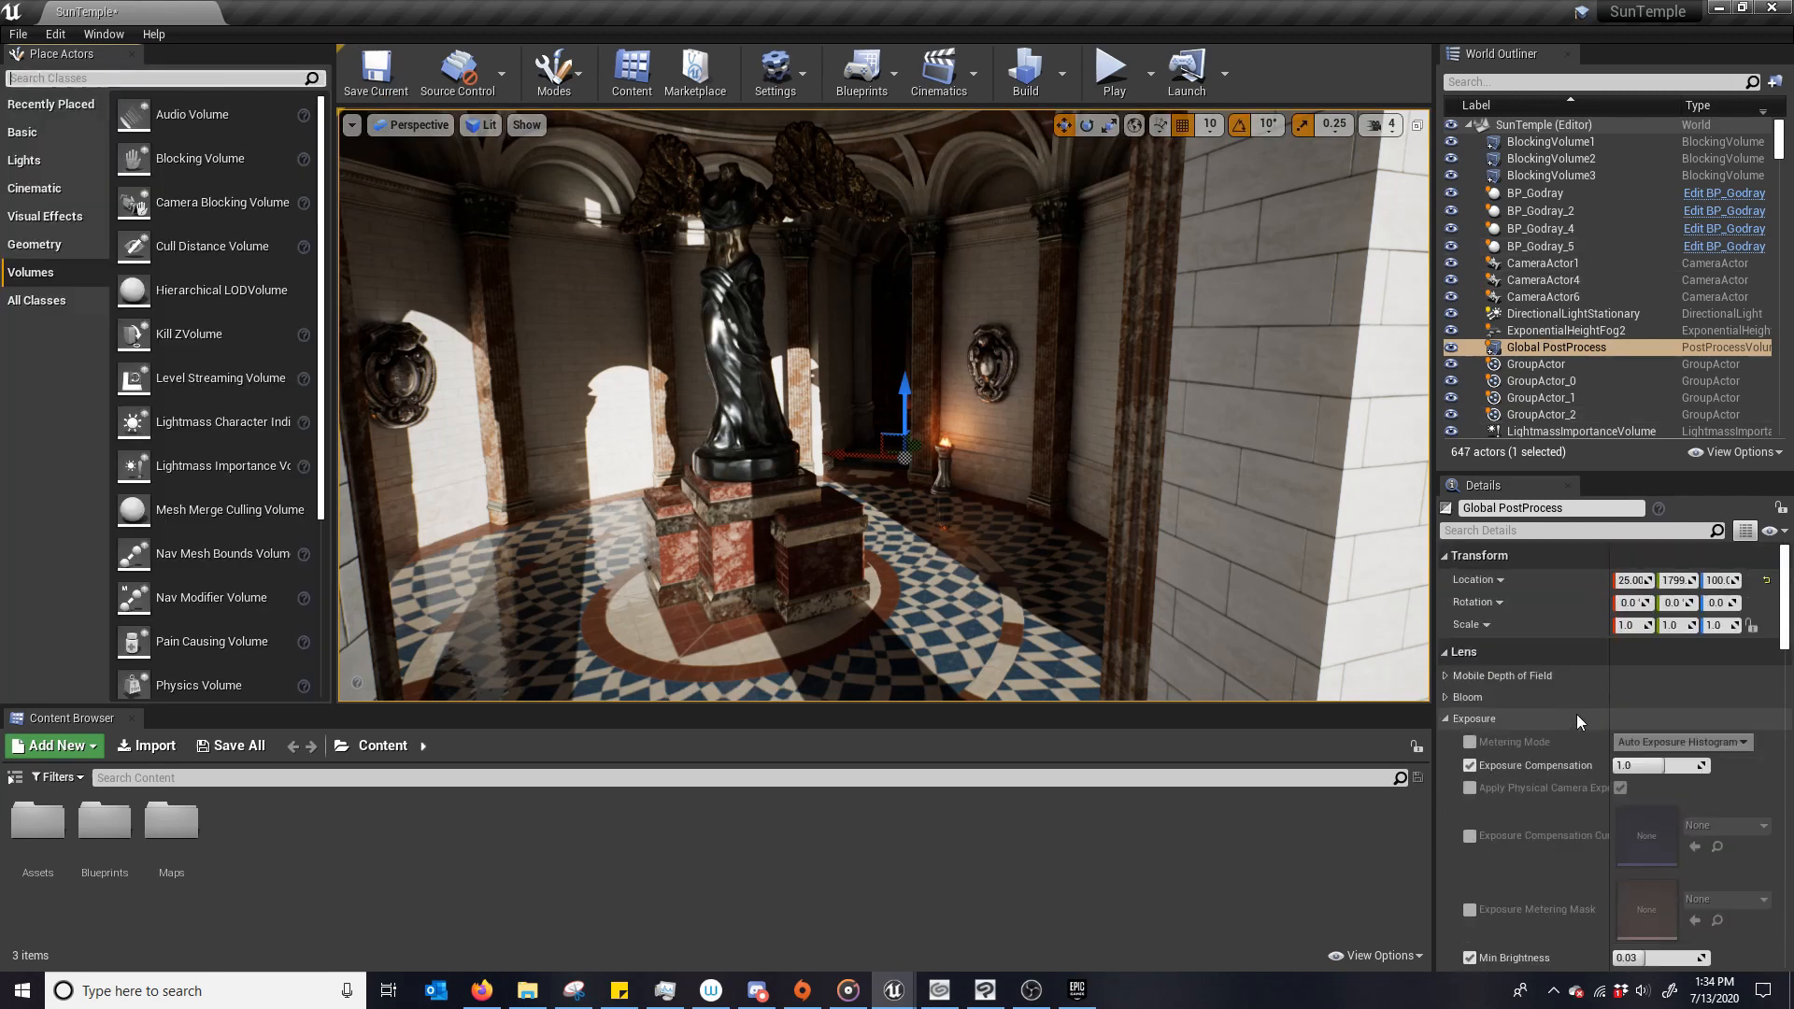
mouse_move(1585, 921)
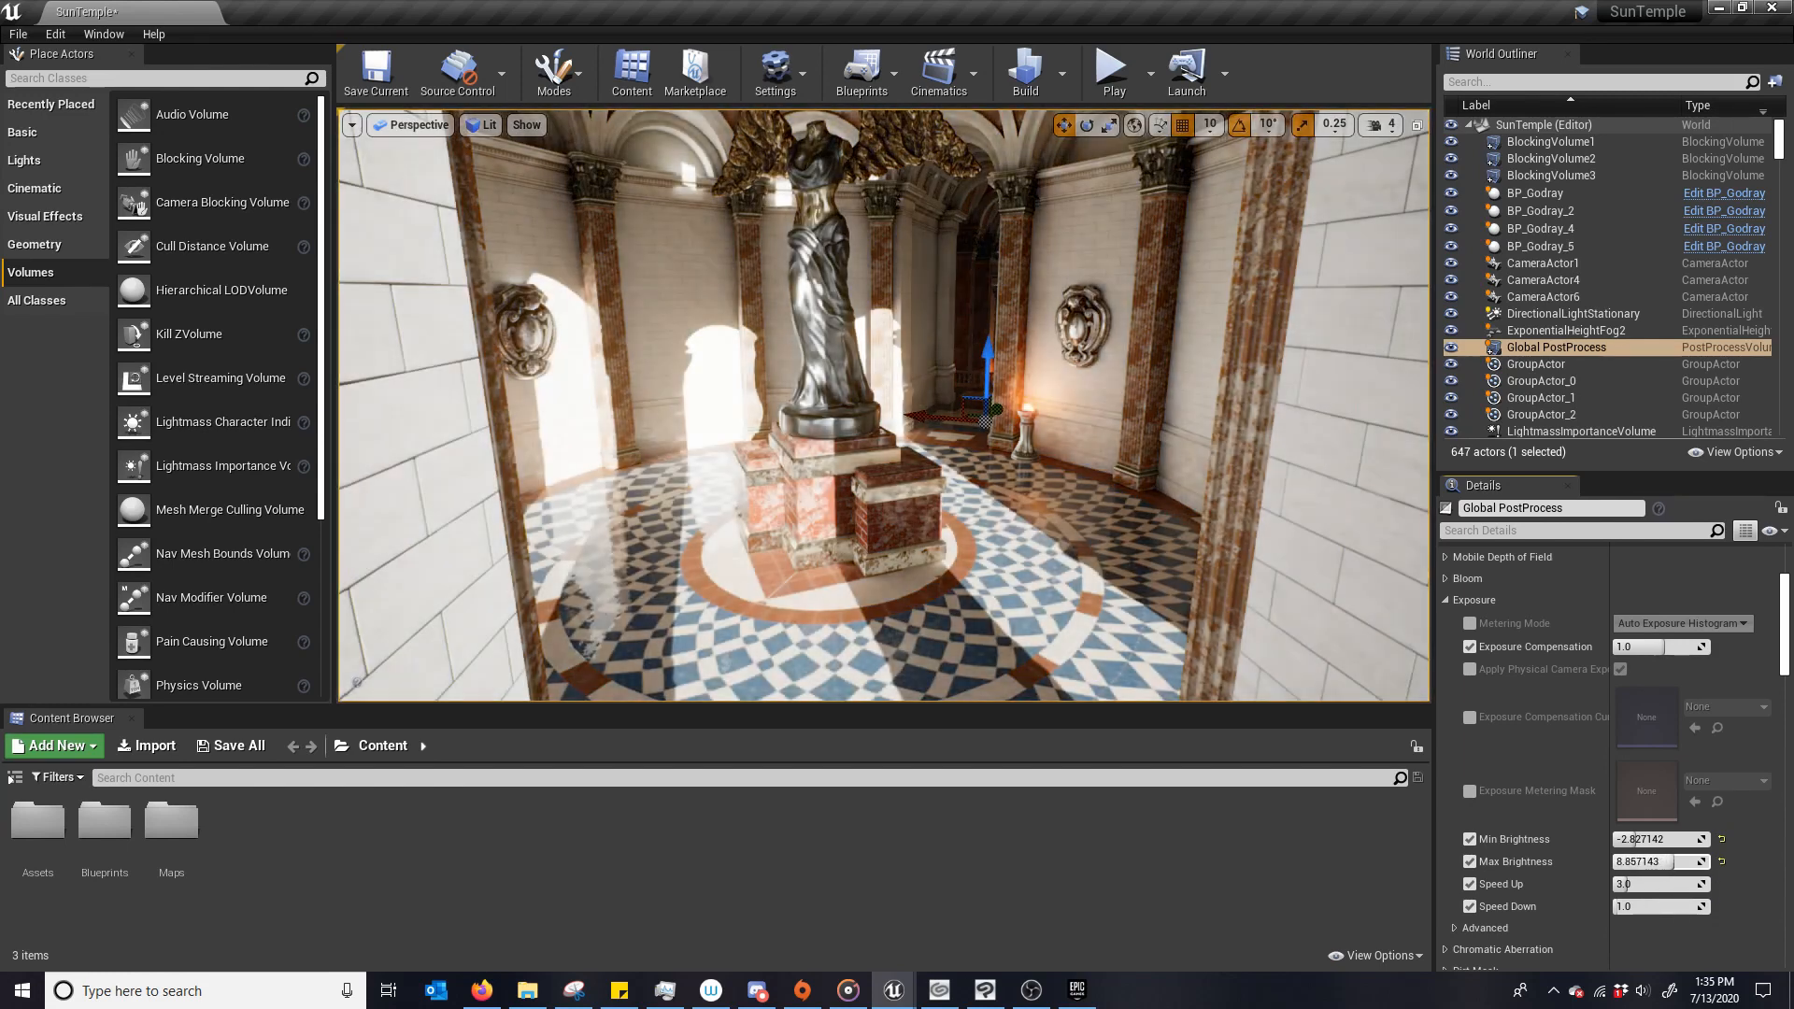
Try Min and Max Brightness values, ending at 0.03 minimum and 5.0 maximum.
type("6.000001")
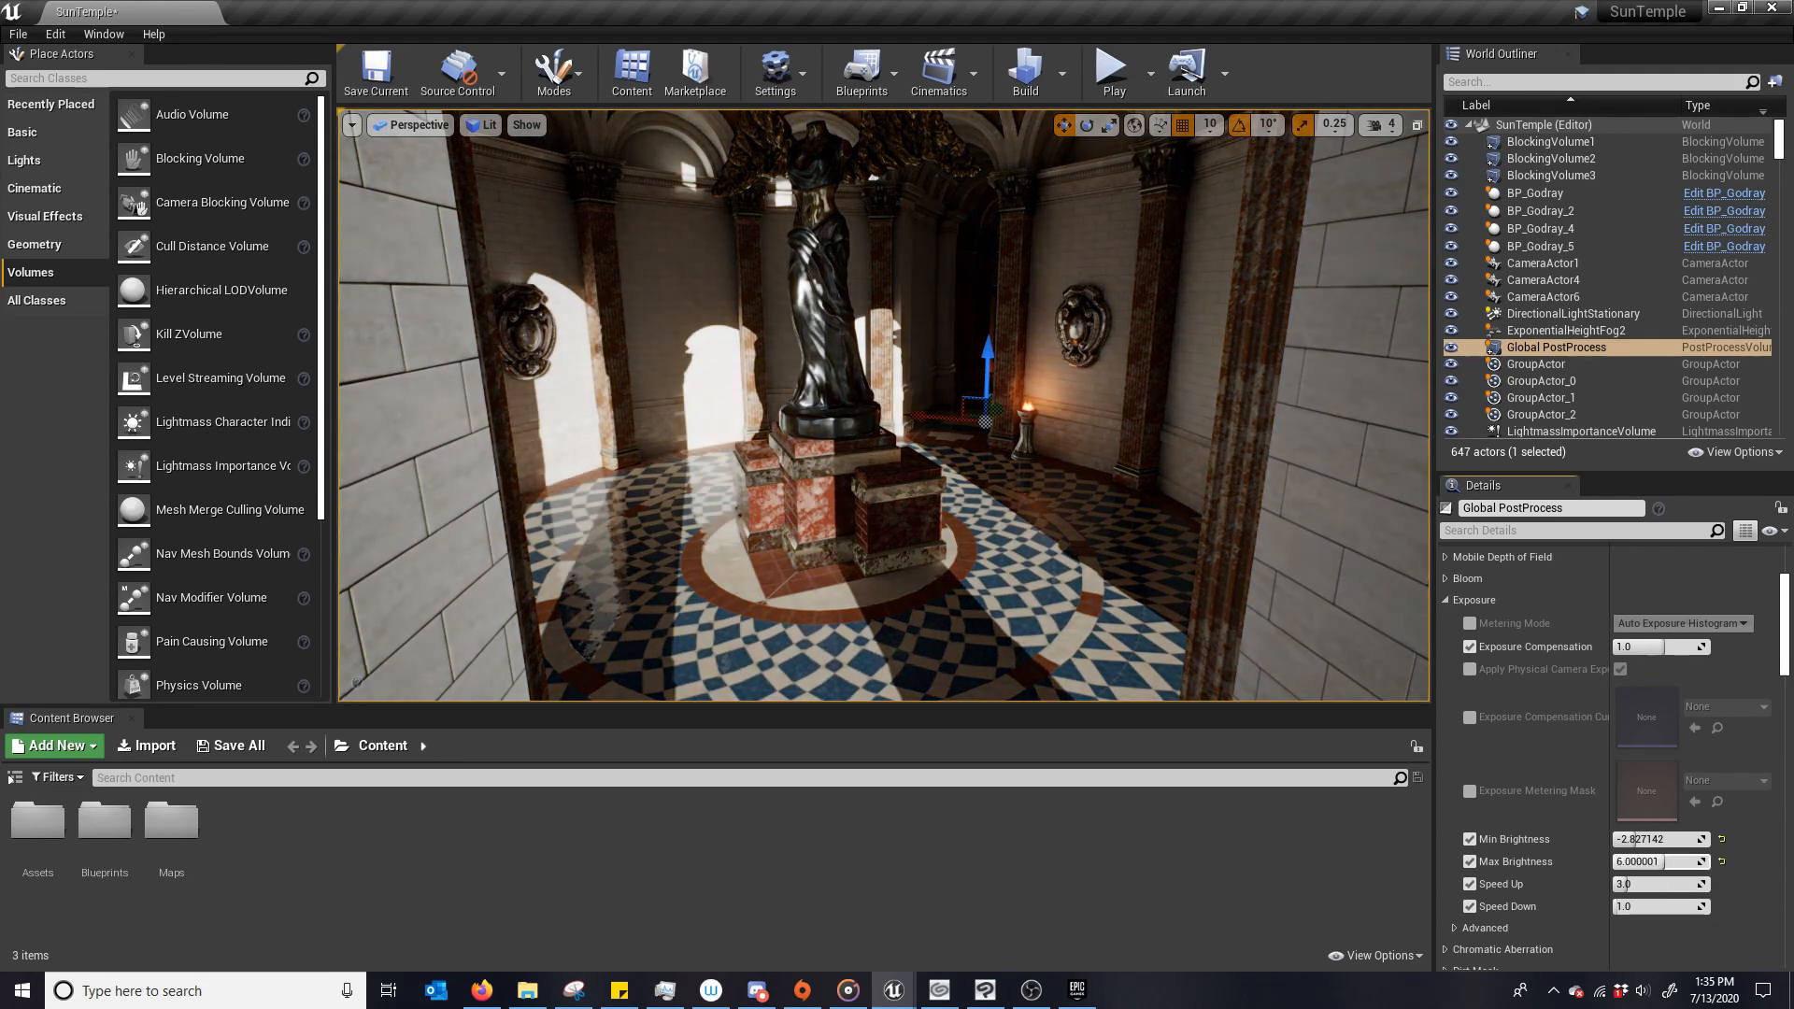
type("3.744286")
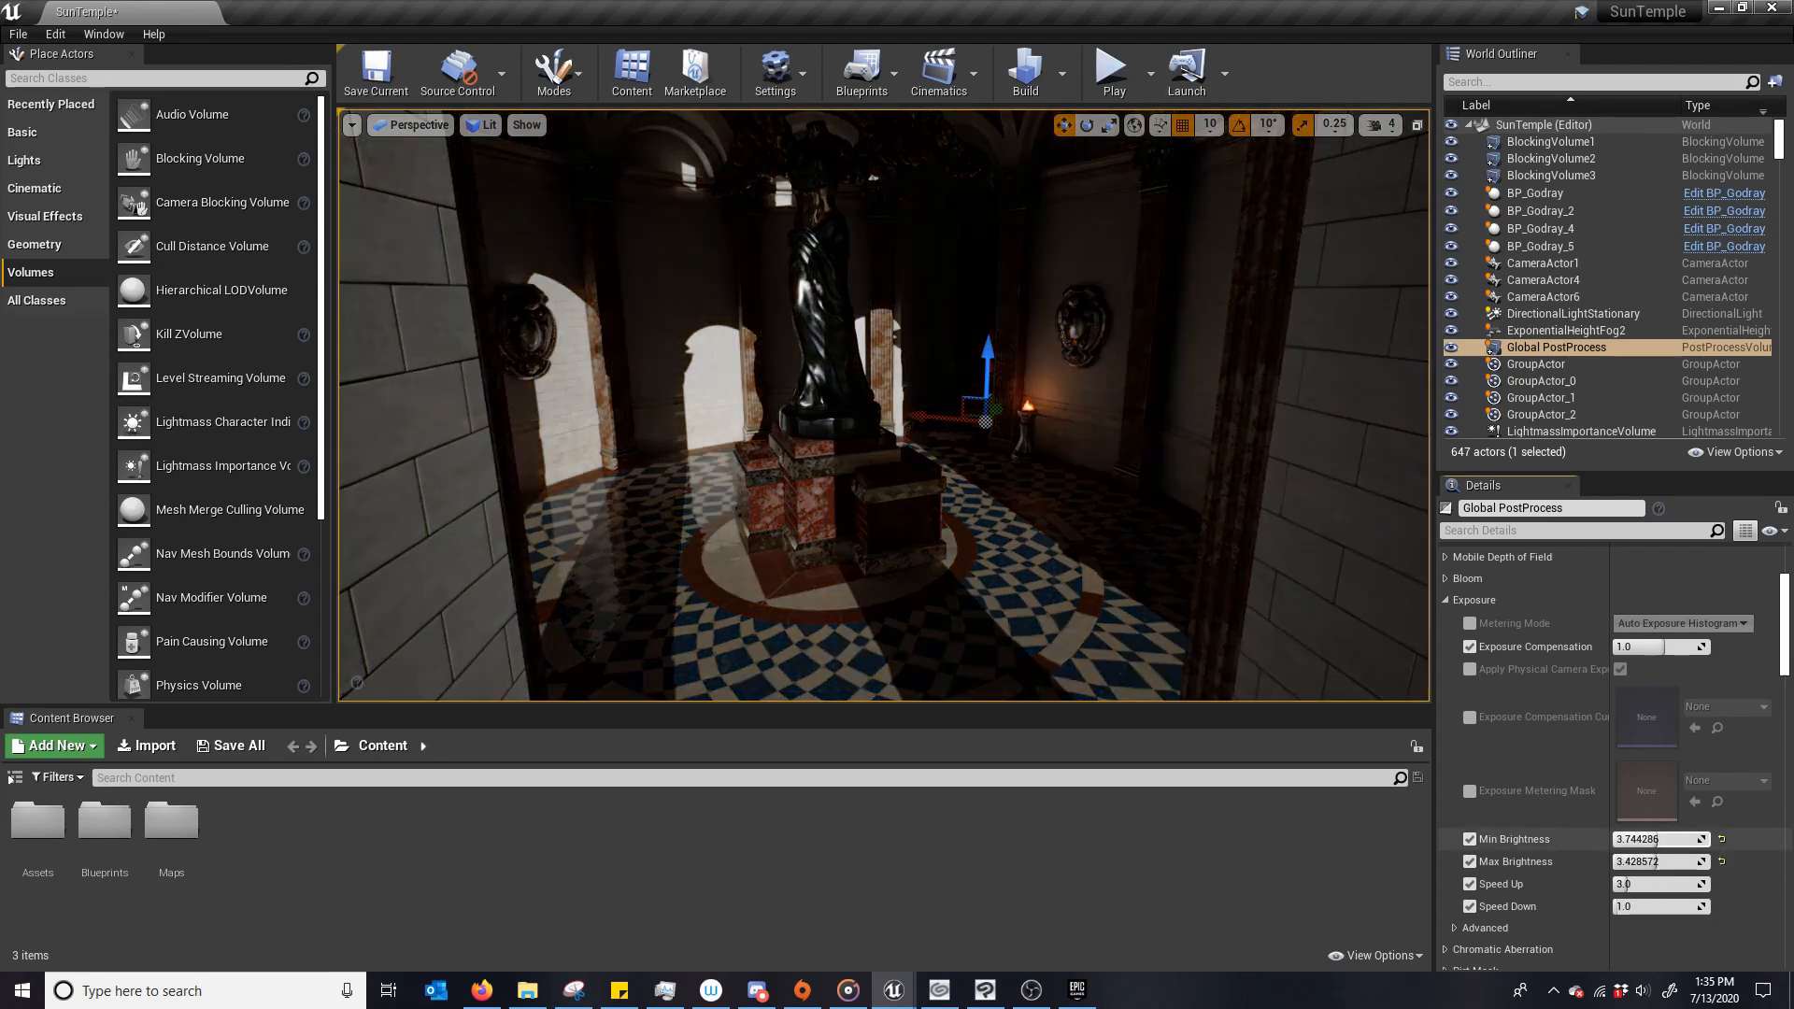
type("4.315715")
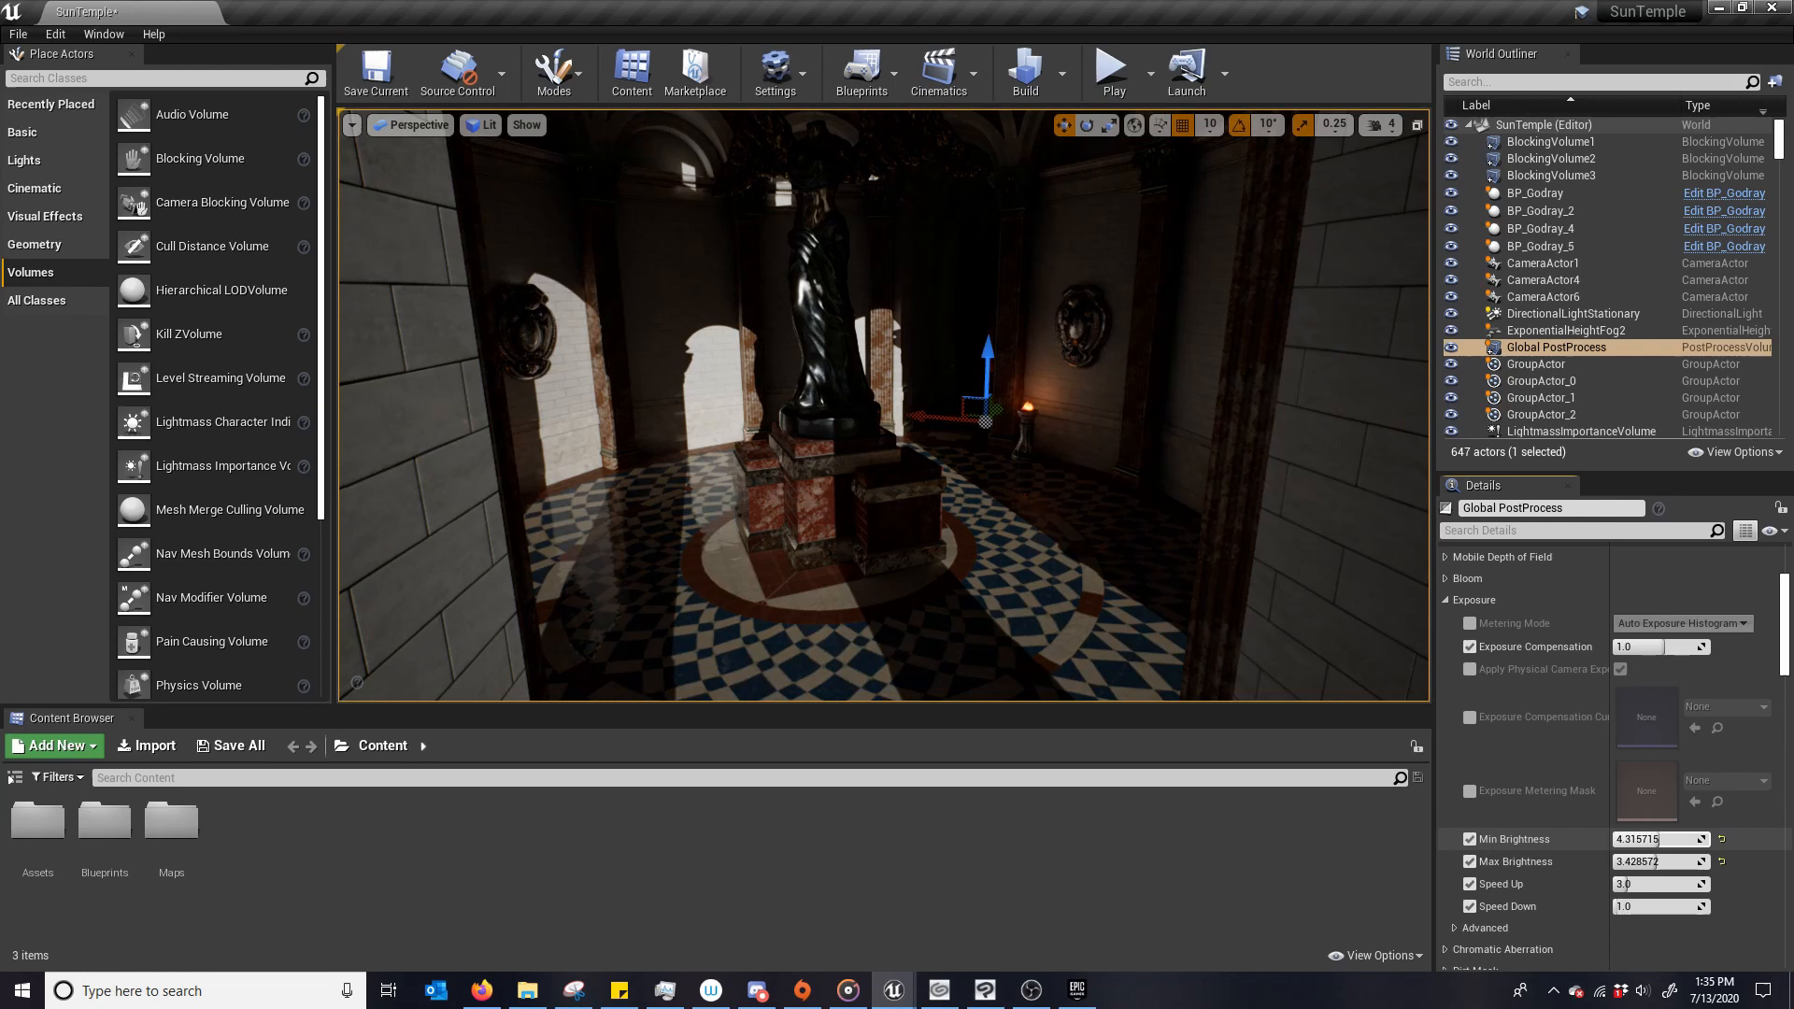
type("-7.112856")
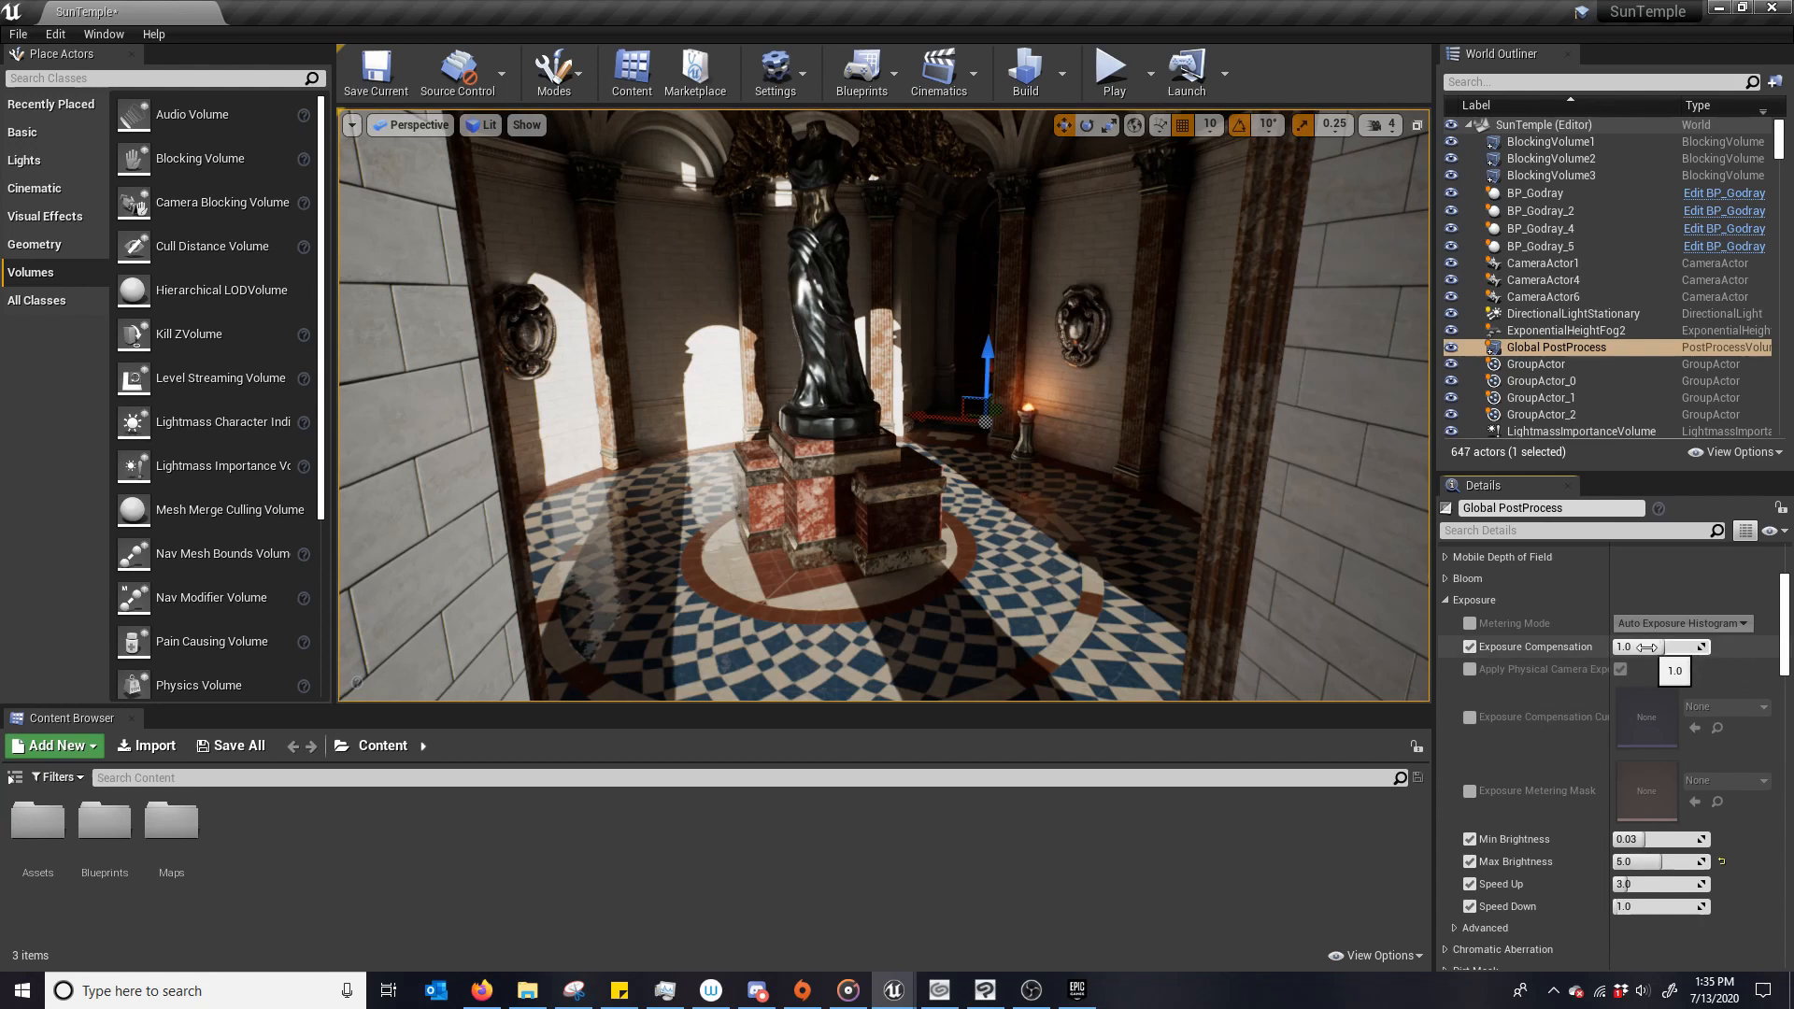
Raise Exposure Compensation to about 1.857 and set Min Brightness to 0.601428.
left_click_drag(1625, 646, 1671, 647)
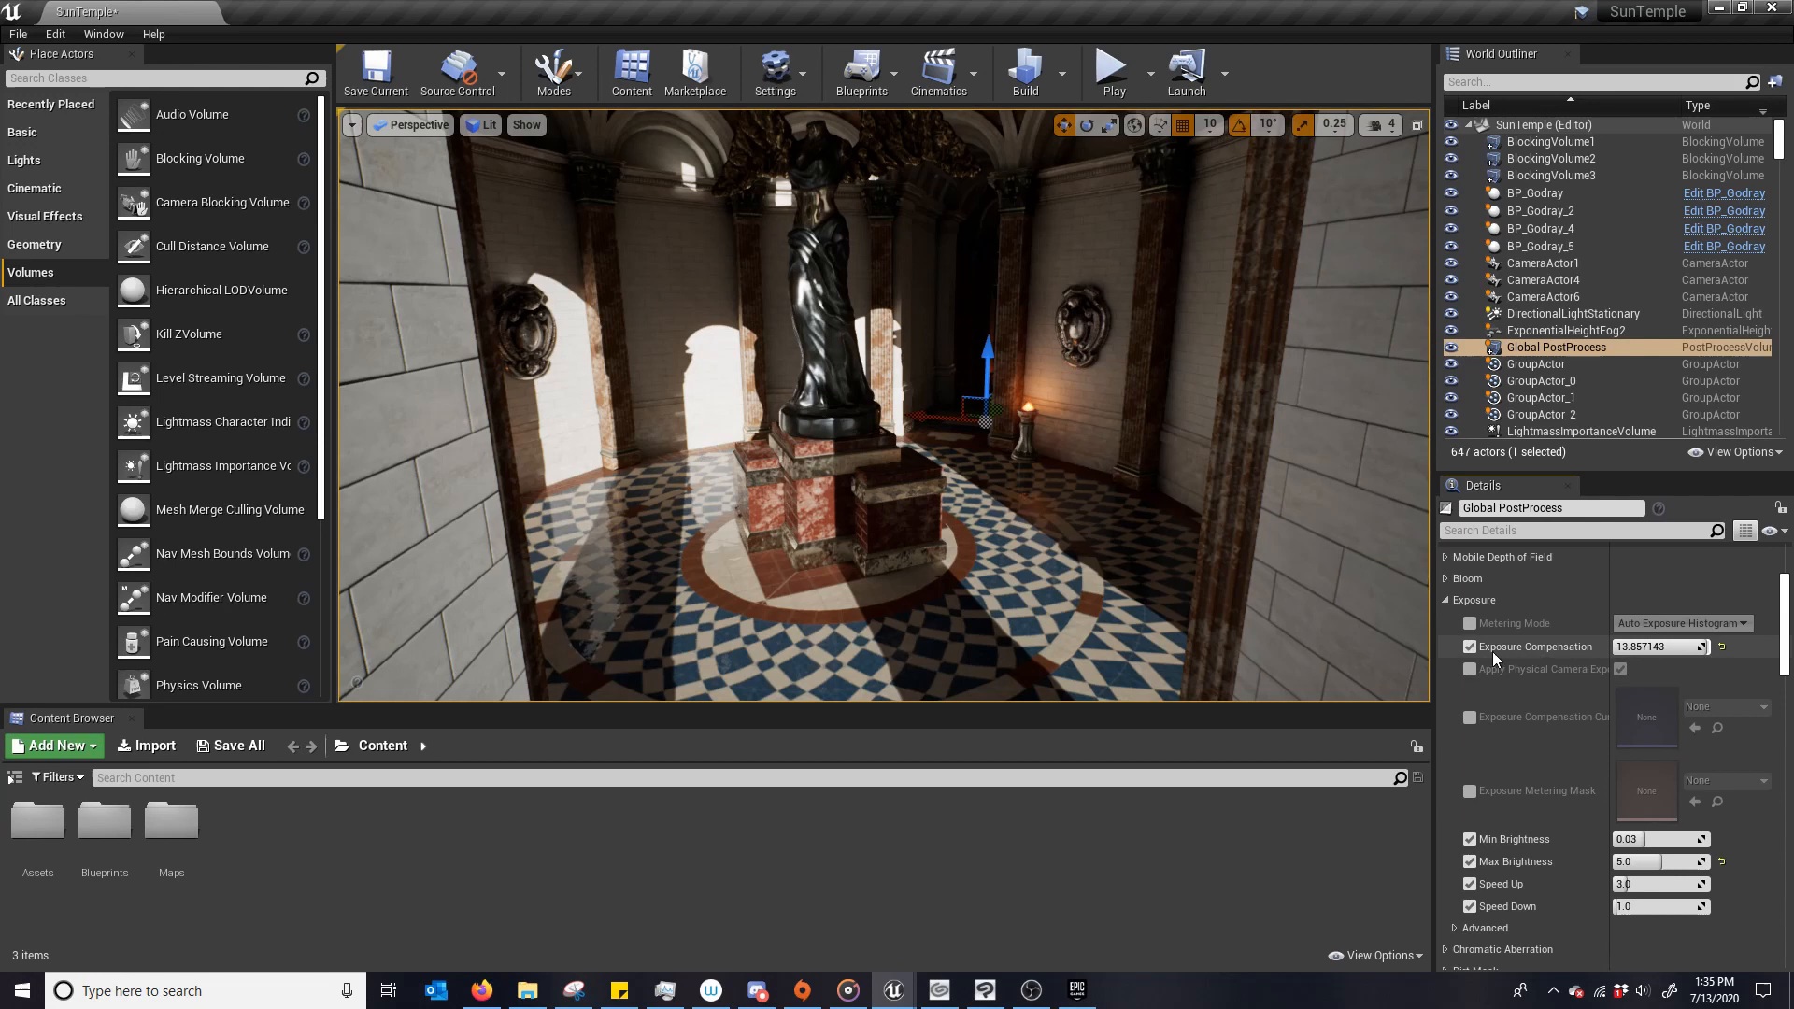
mouse_move(1533, 647)
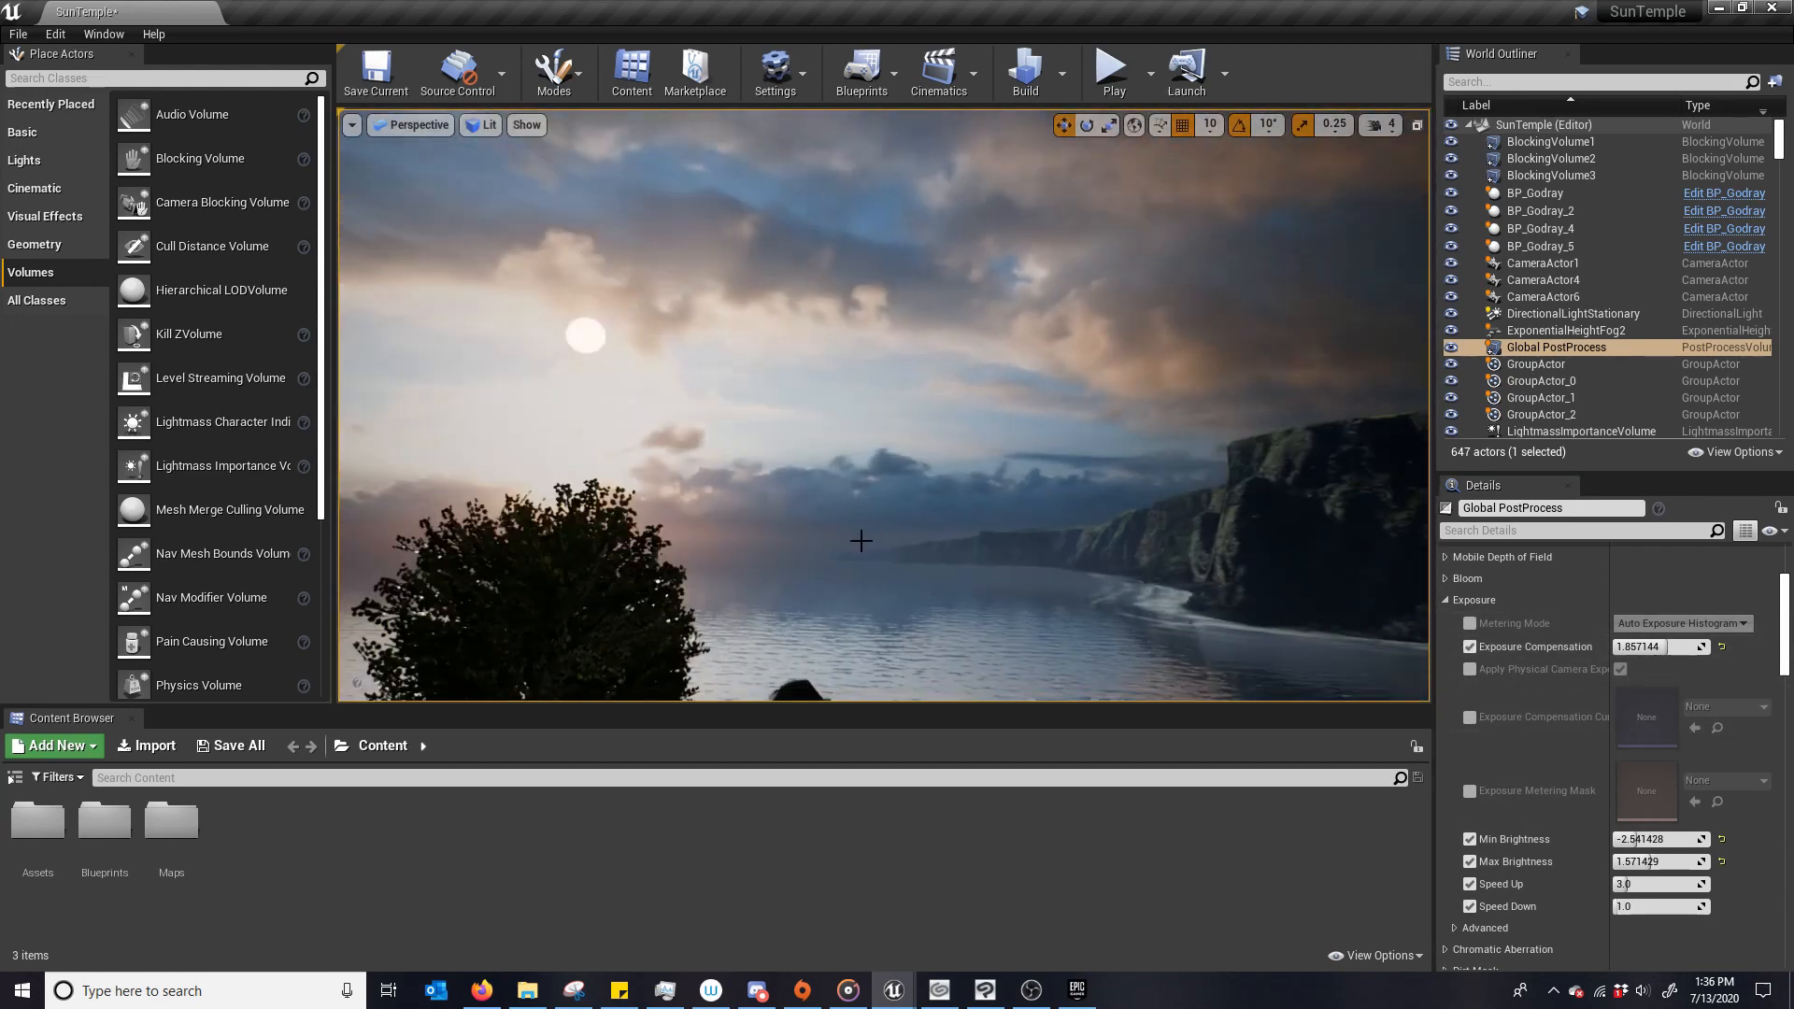
type("0.601428")
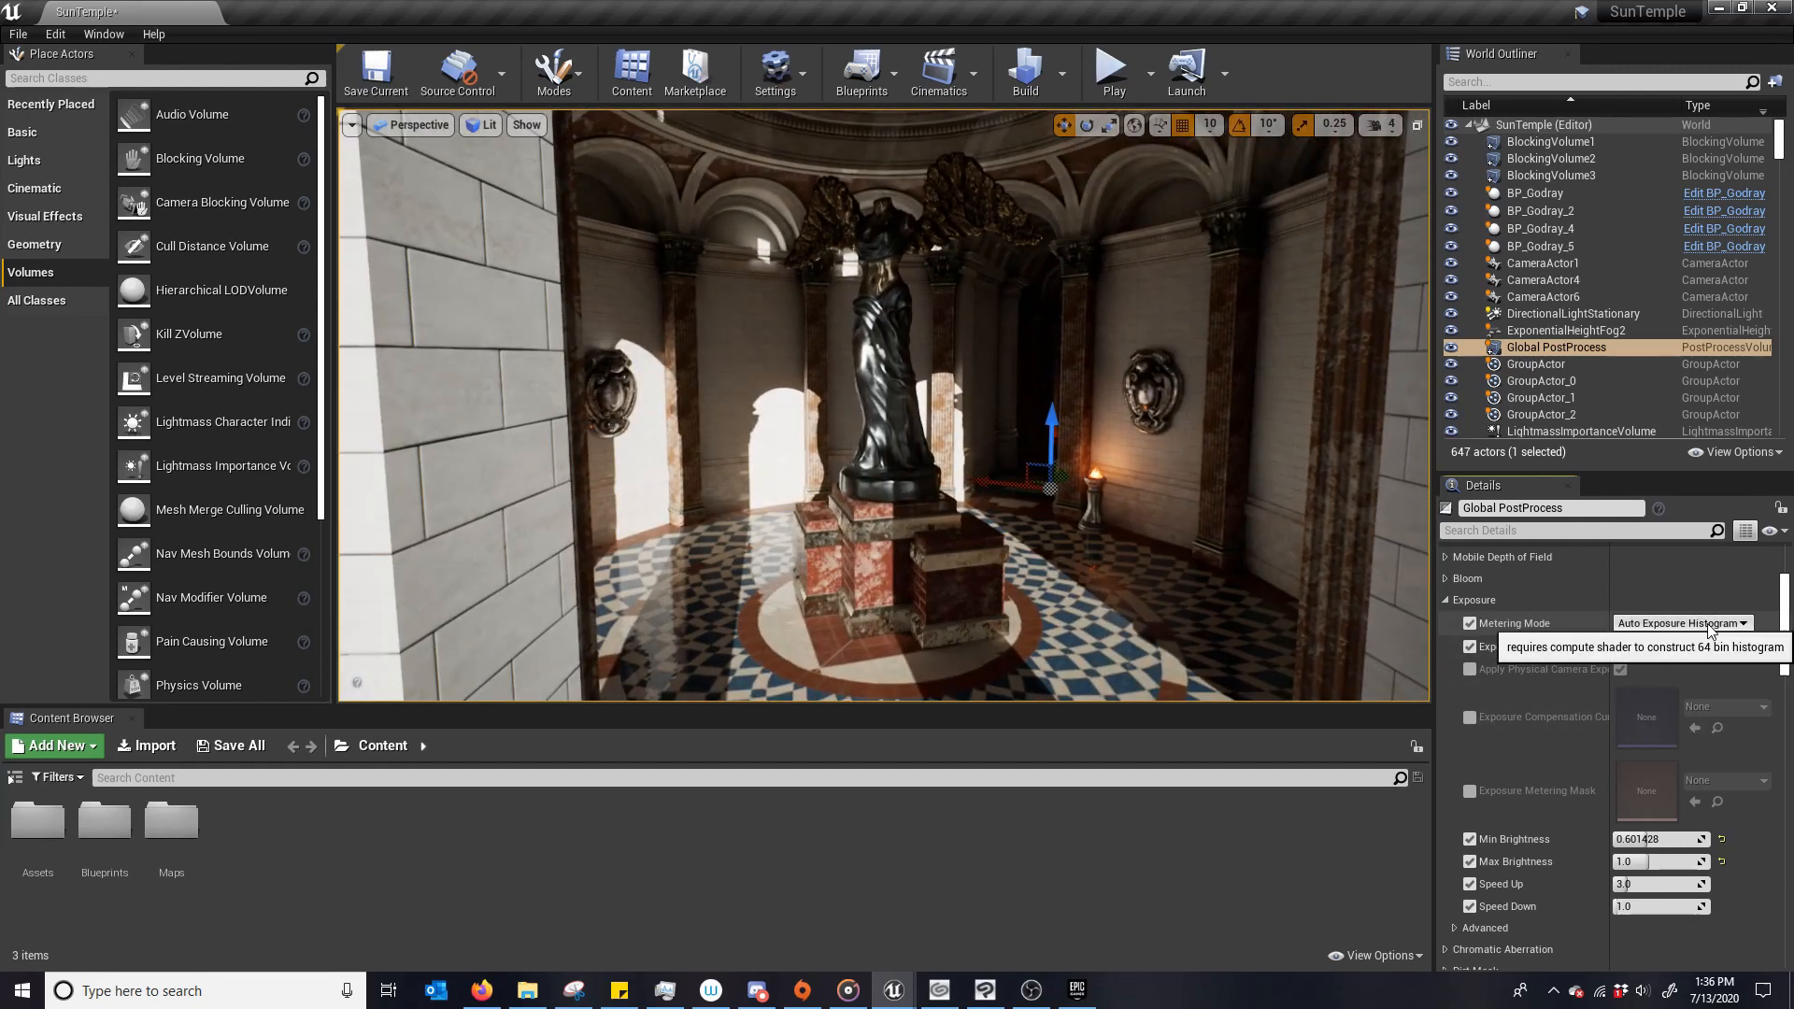
Choose Auto Exposure Basic from the Metering Mode dropdown.
left_click(1676, 622)
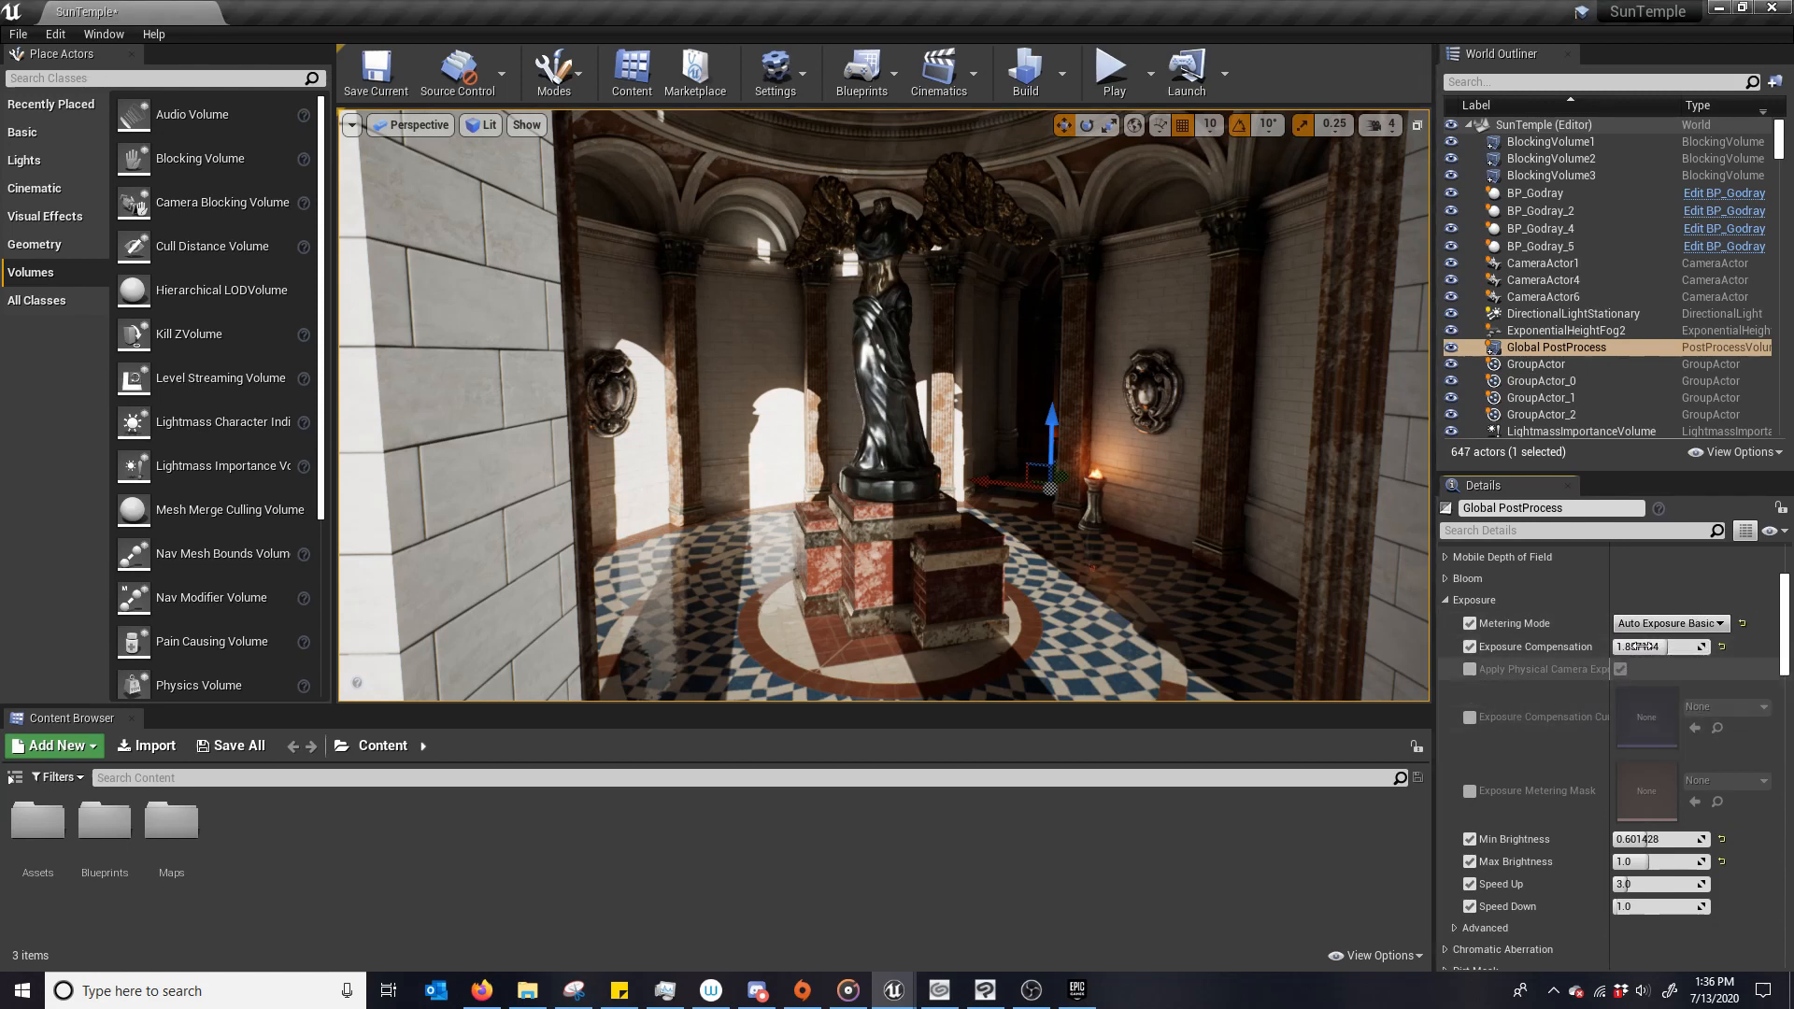
mouse_move(1671, 623)
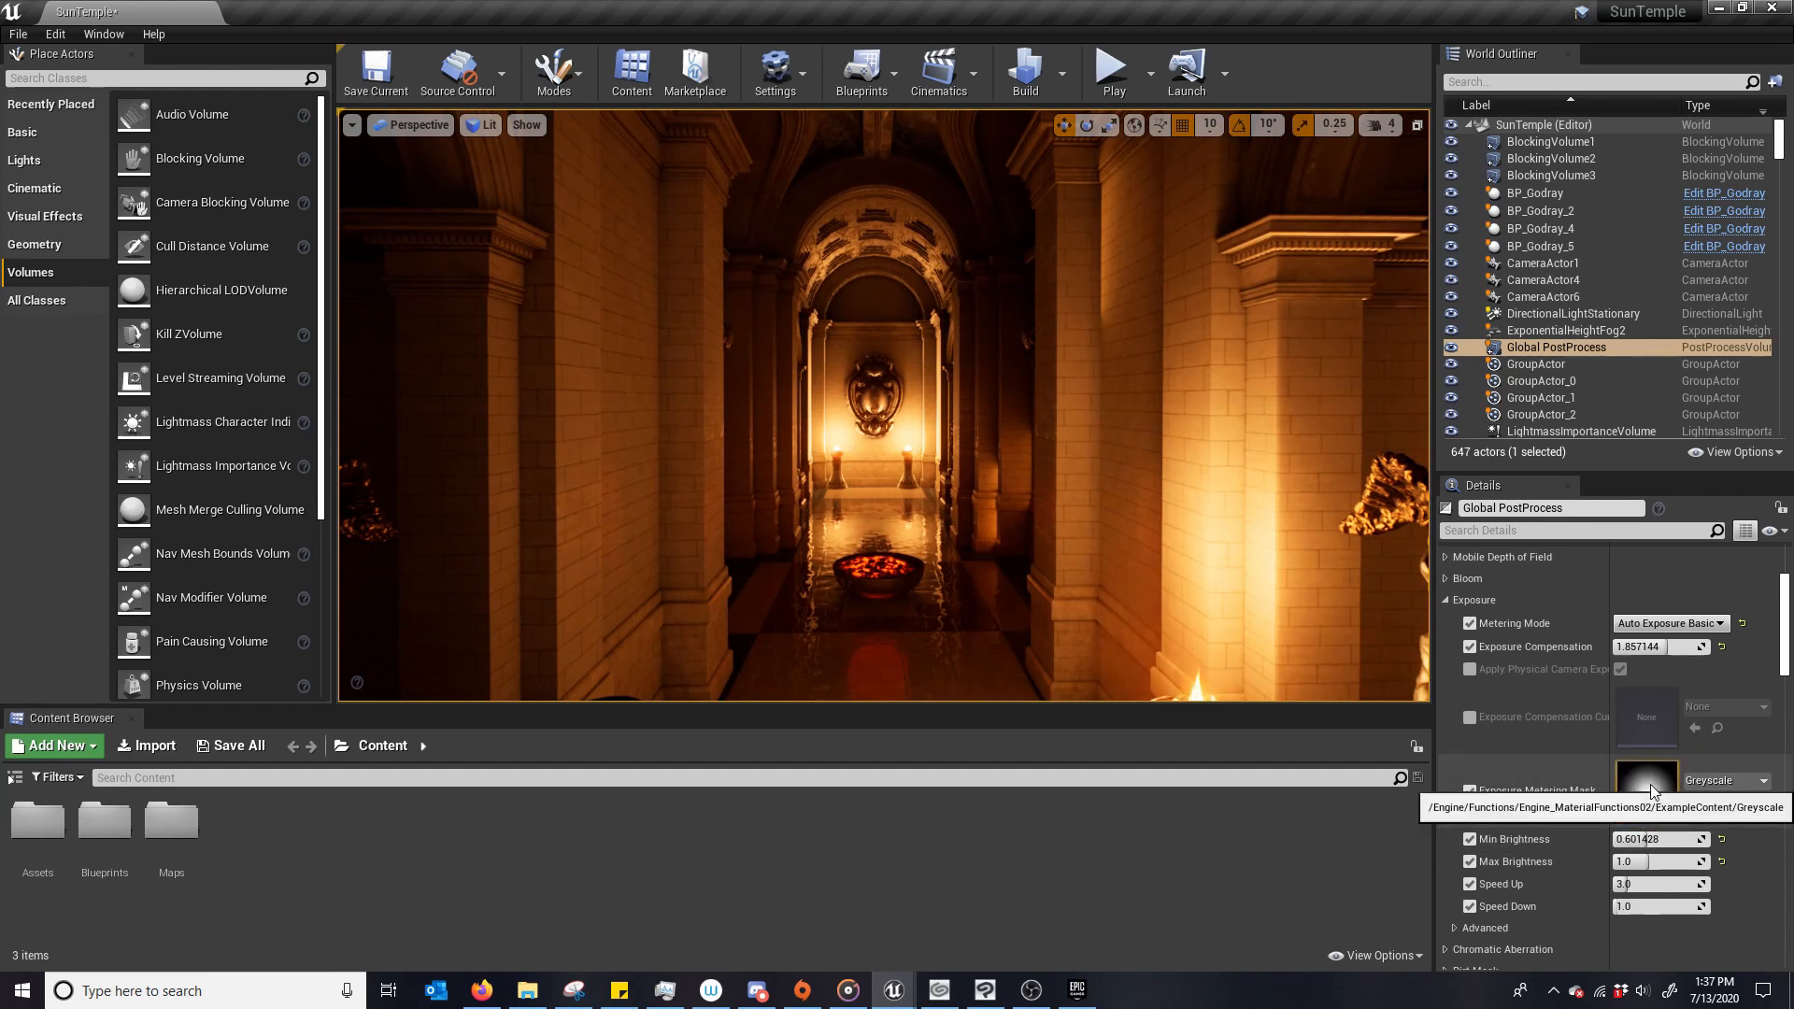
mouse_move(1499, 797)
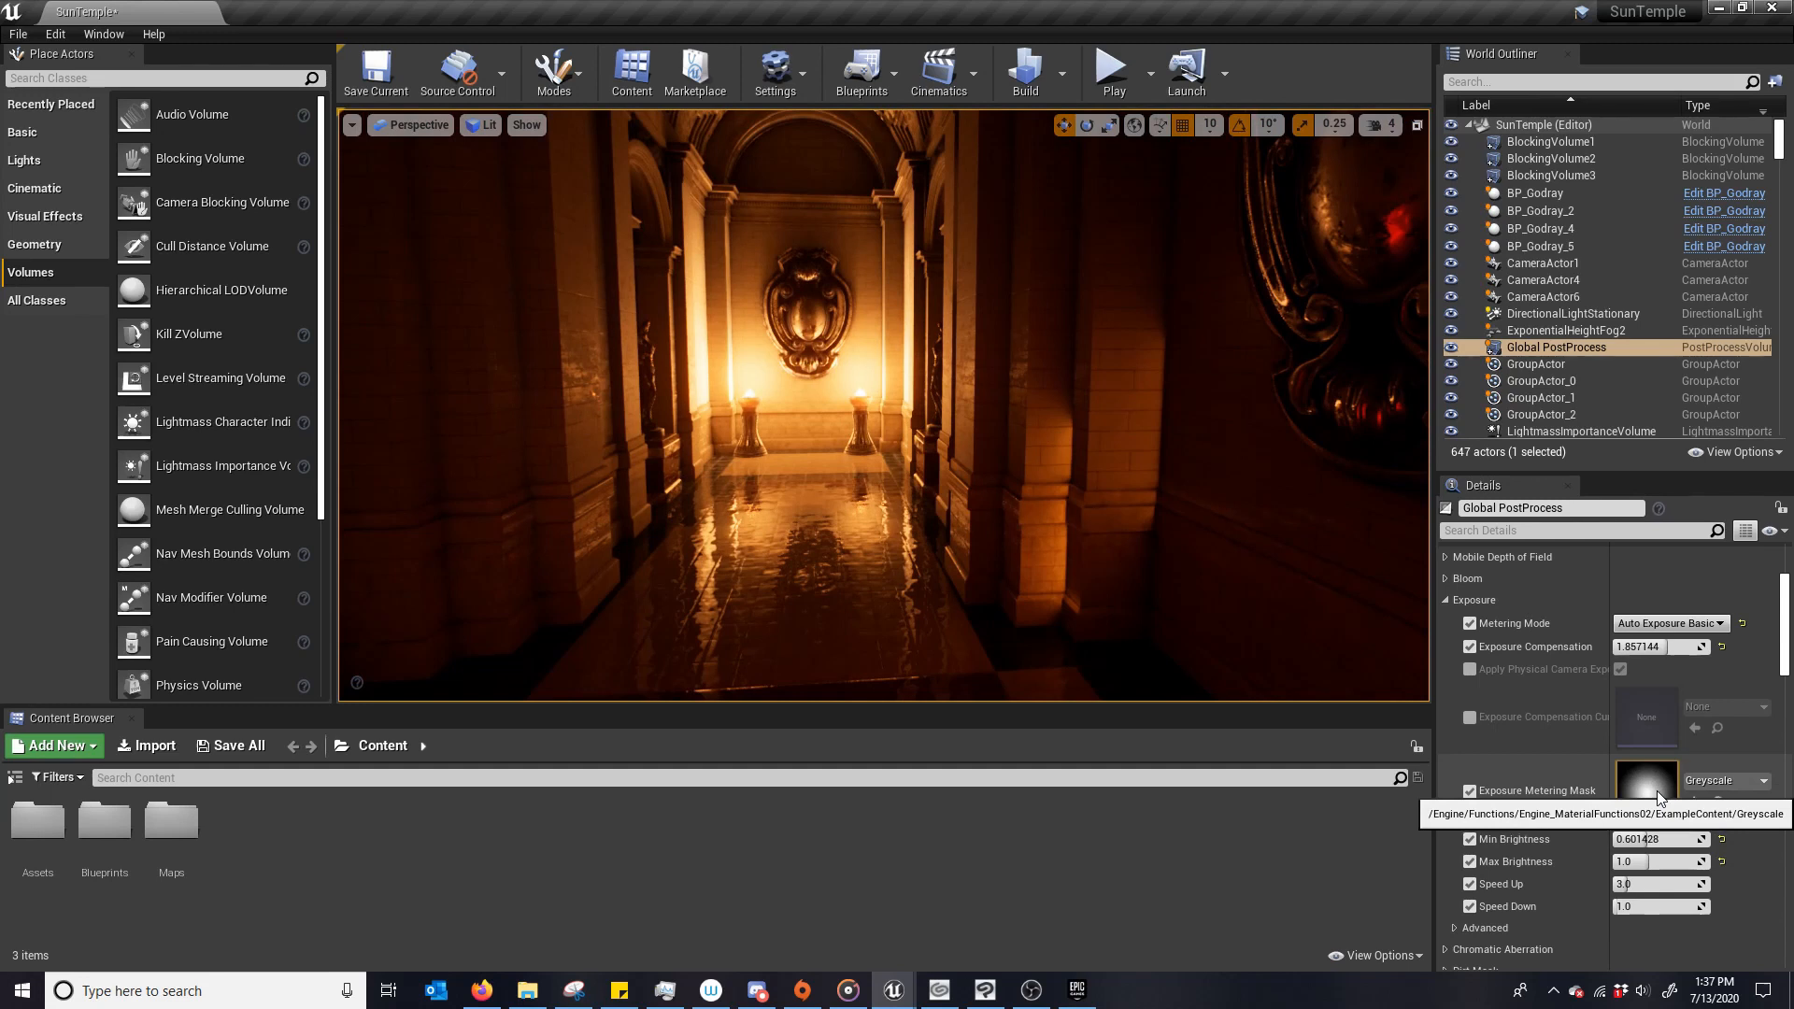
mouse_move(1493, 812)
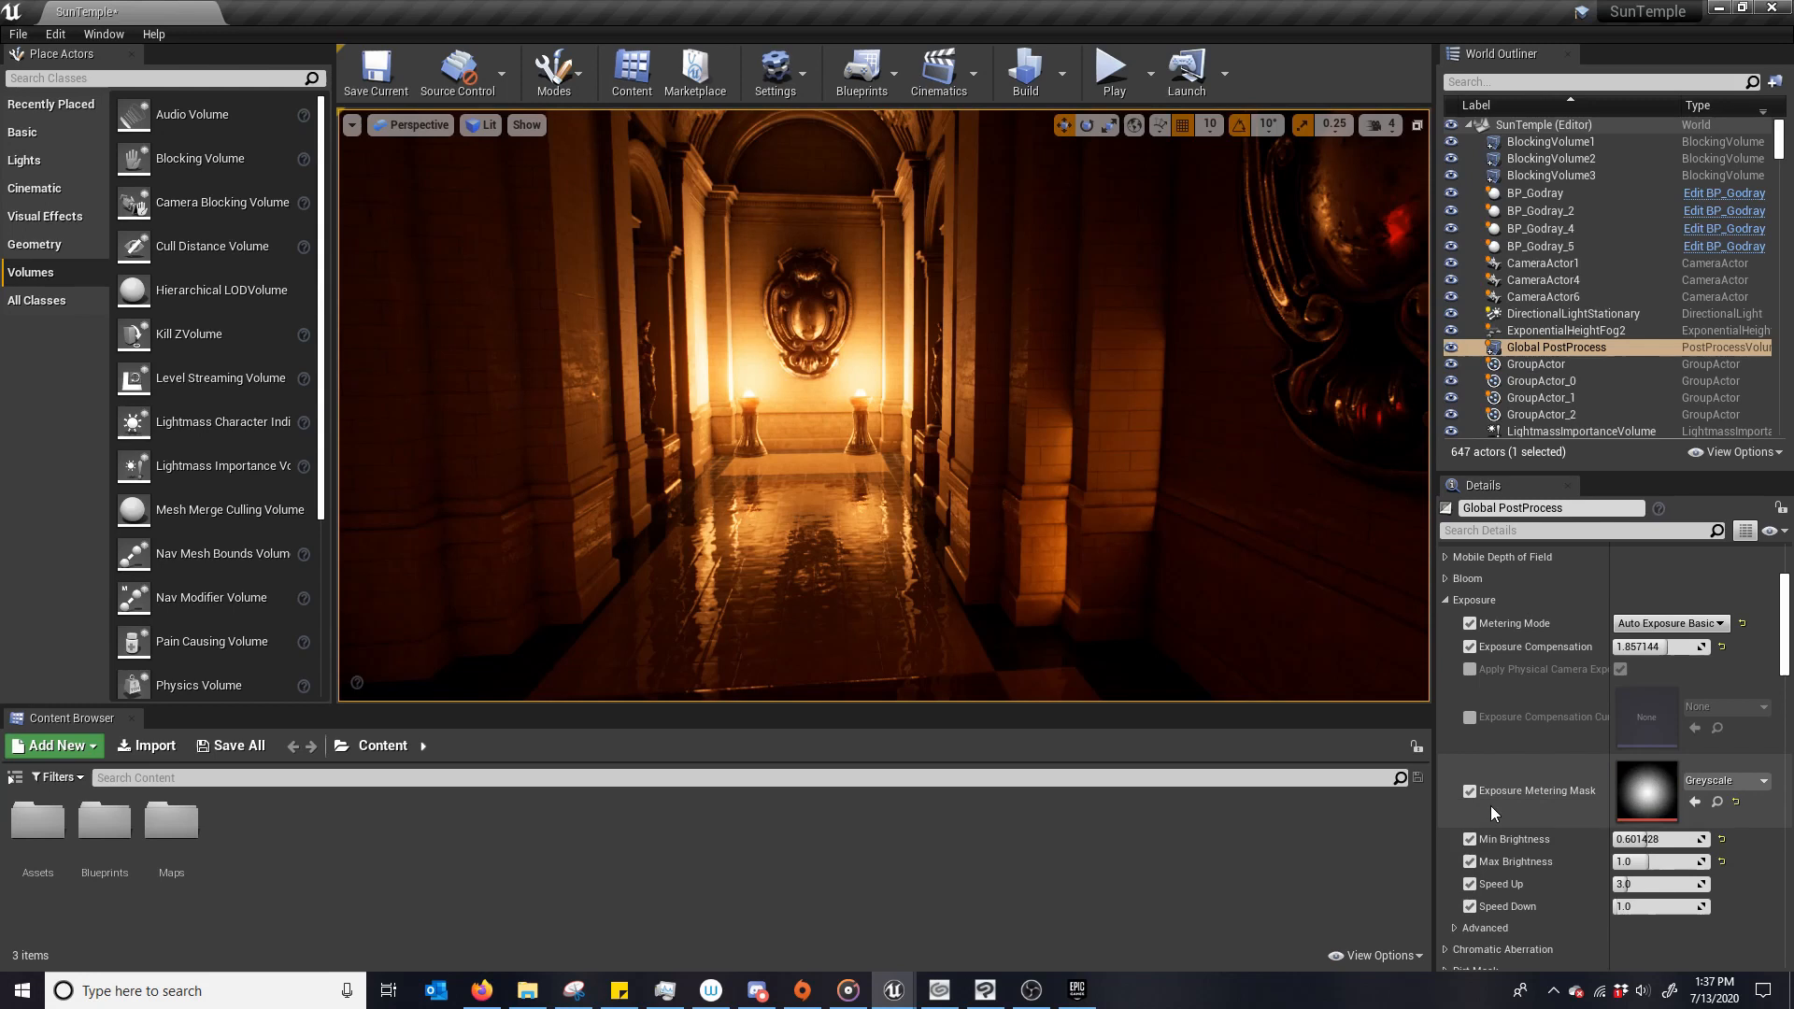
Assign the Greyscale metering mask, disable Exposure Compensation, and expand the Advanced exposure options.
left_click(1470, 791)
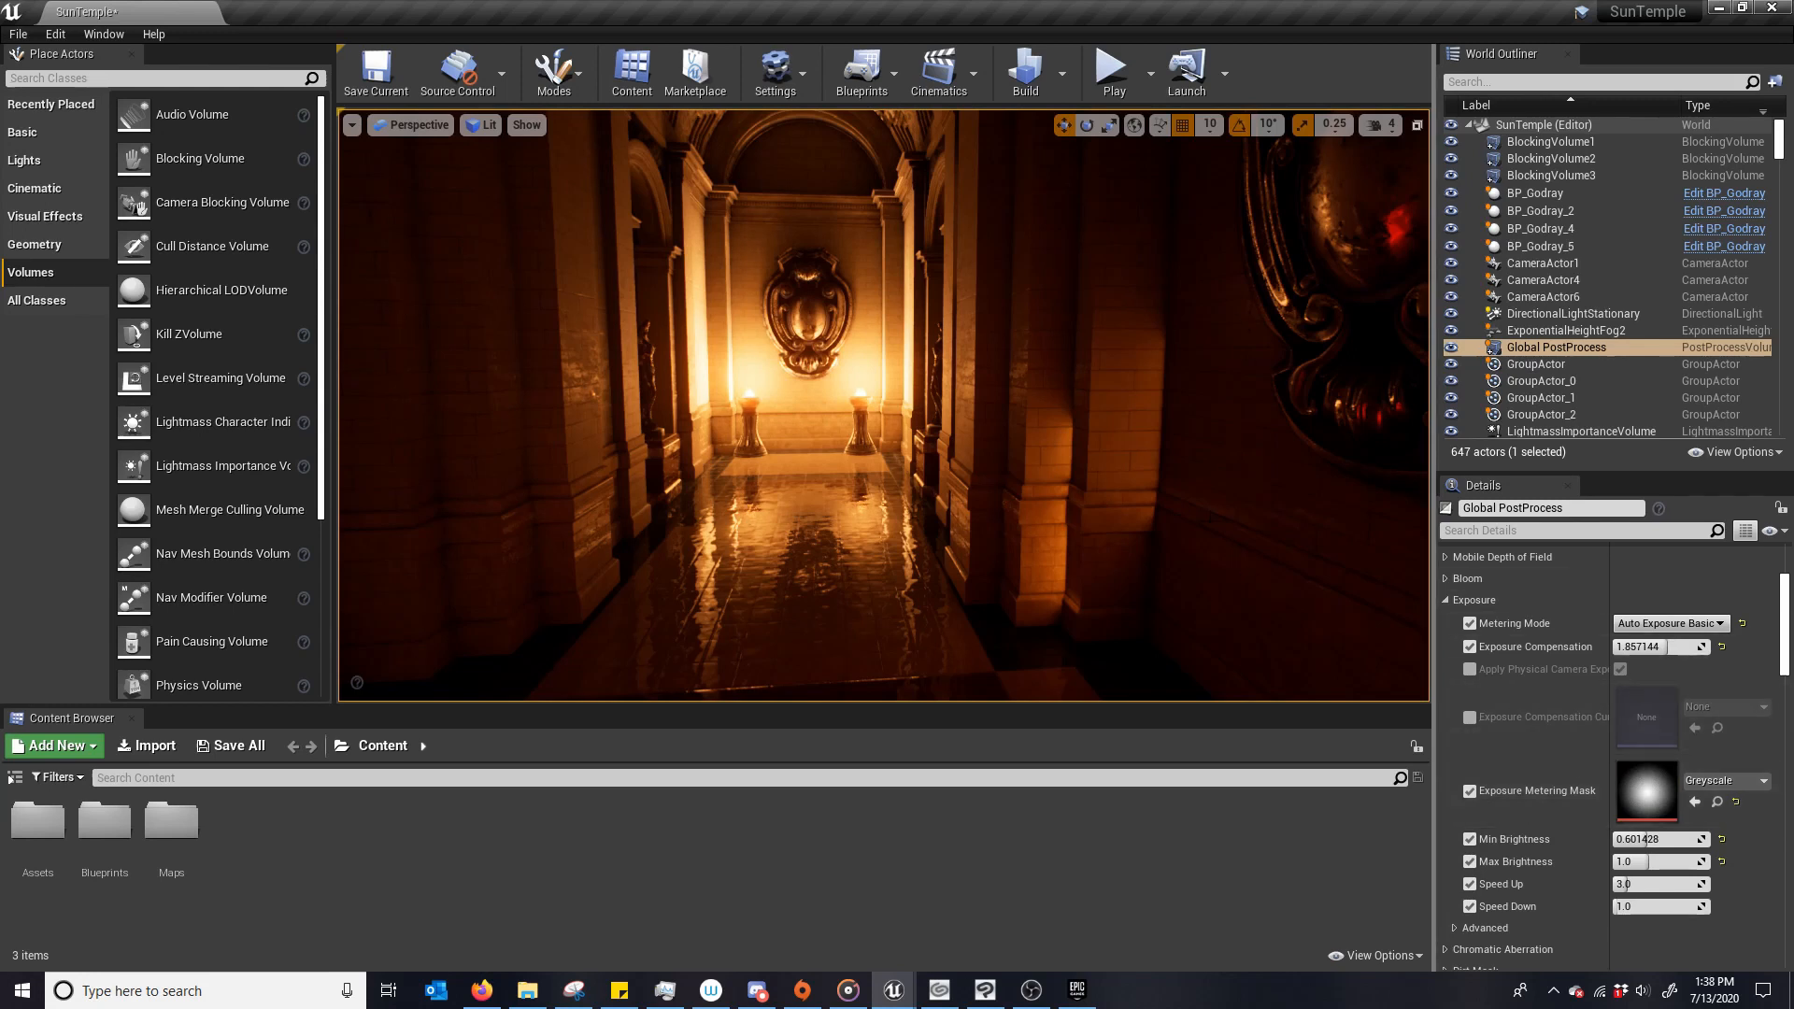
mouse_move(810, 470)
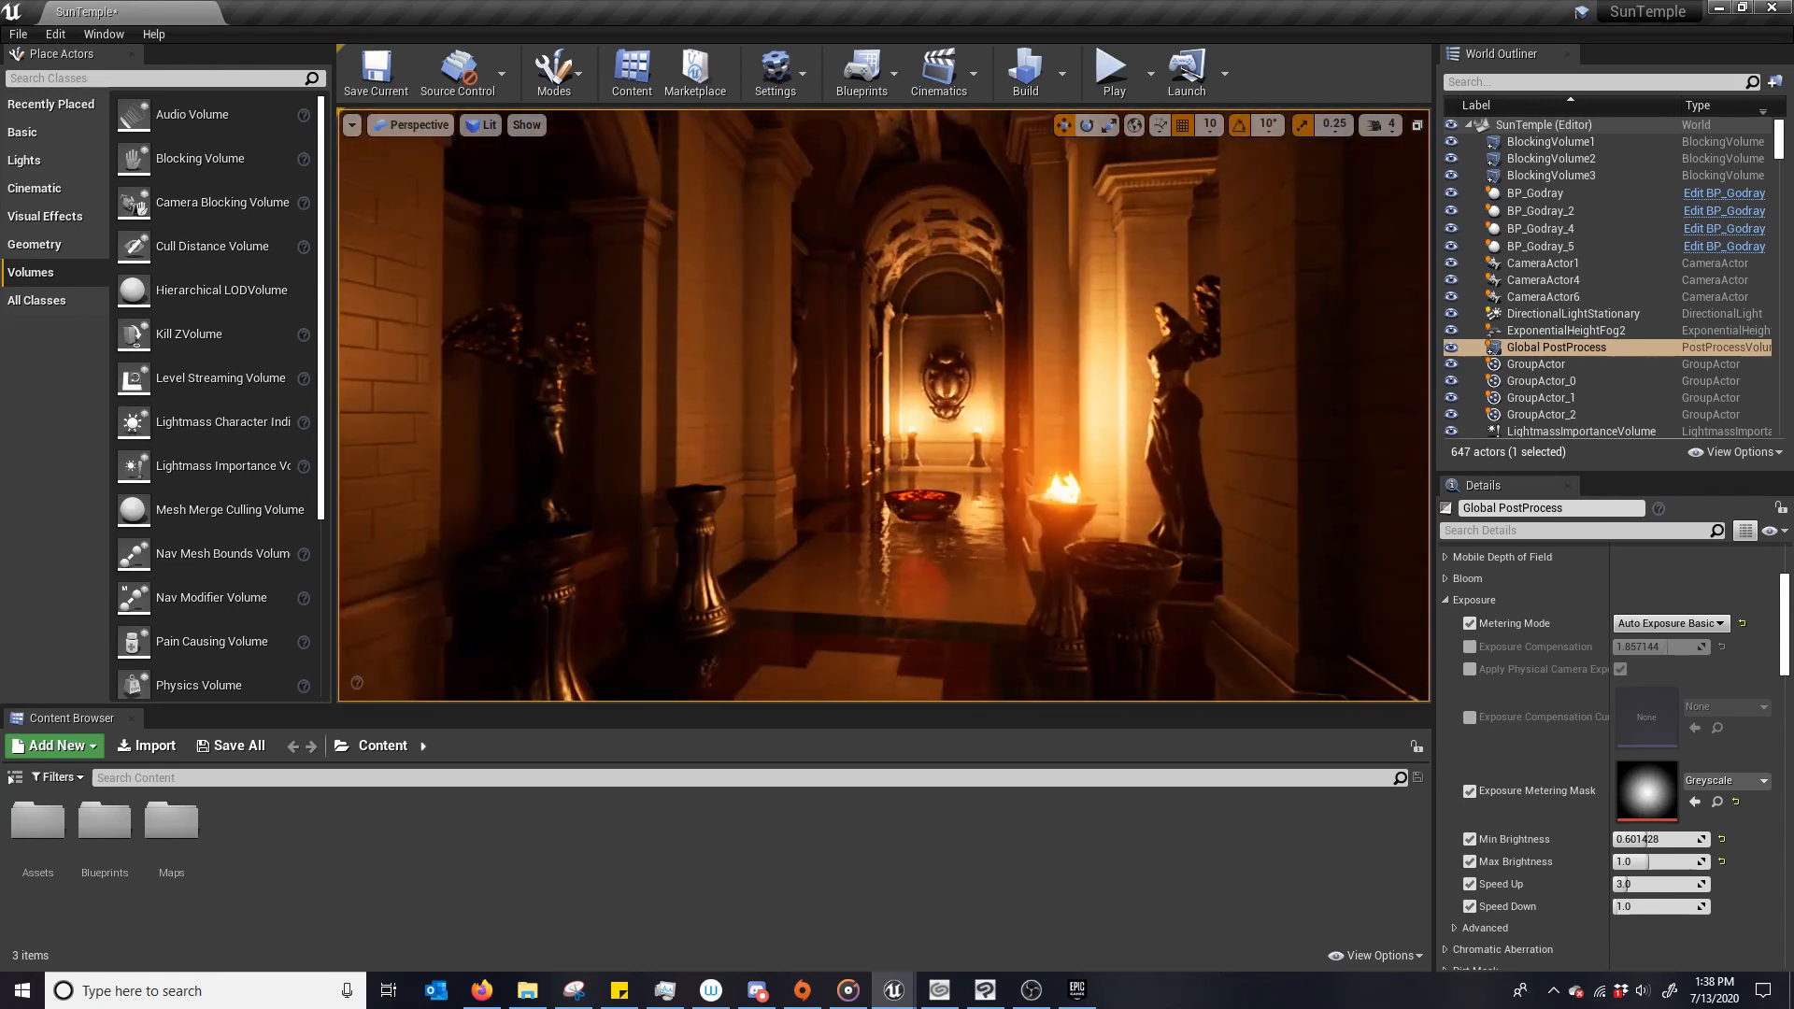
mouse_move(1648, 790)
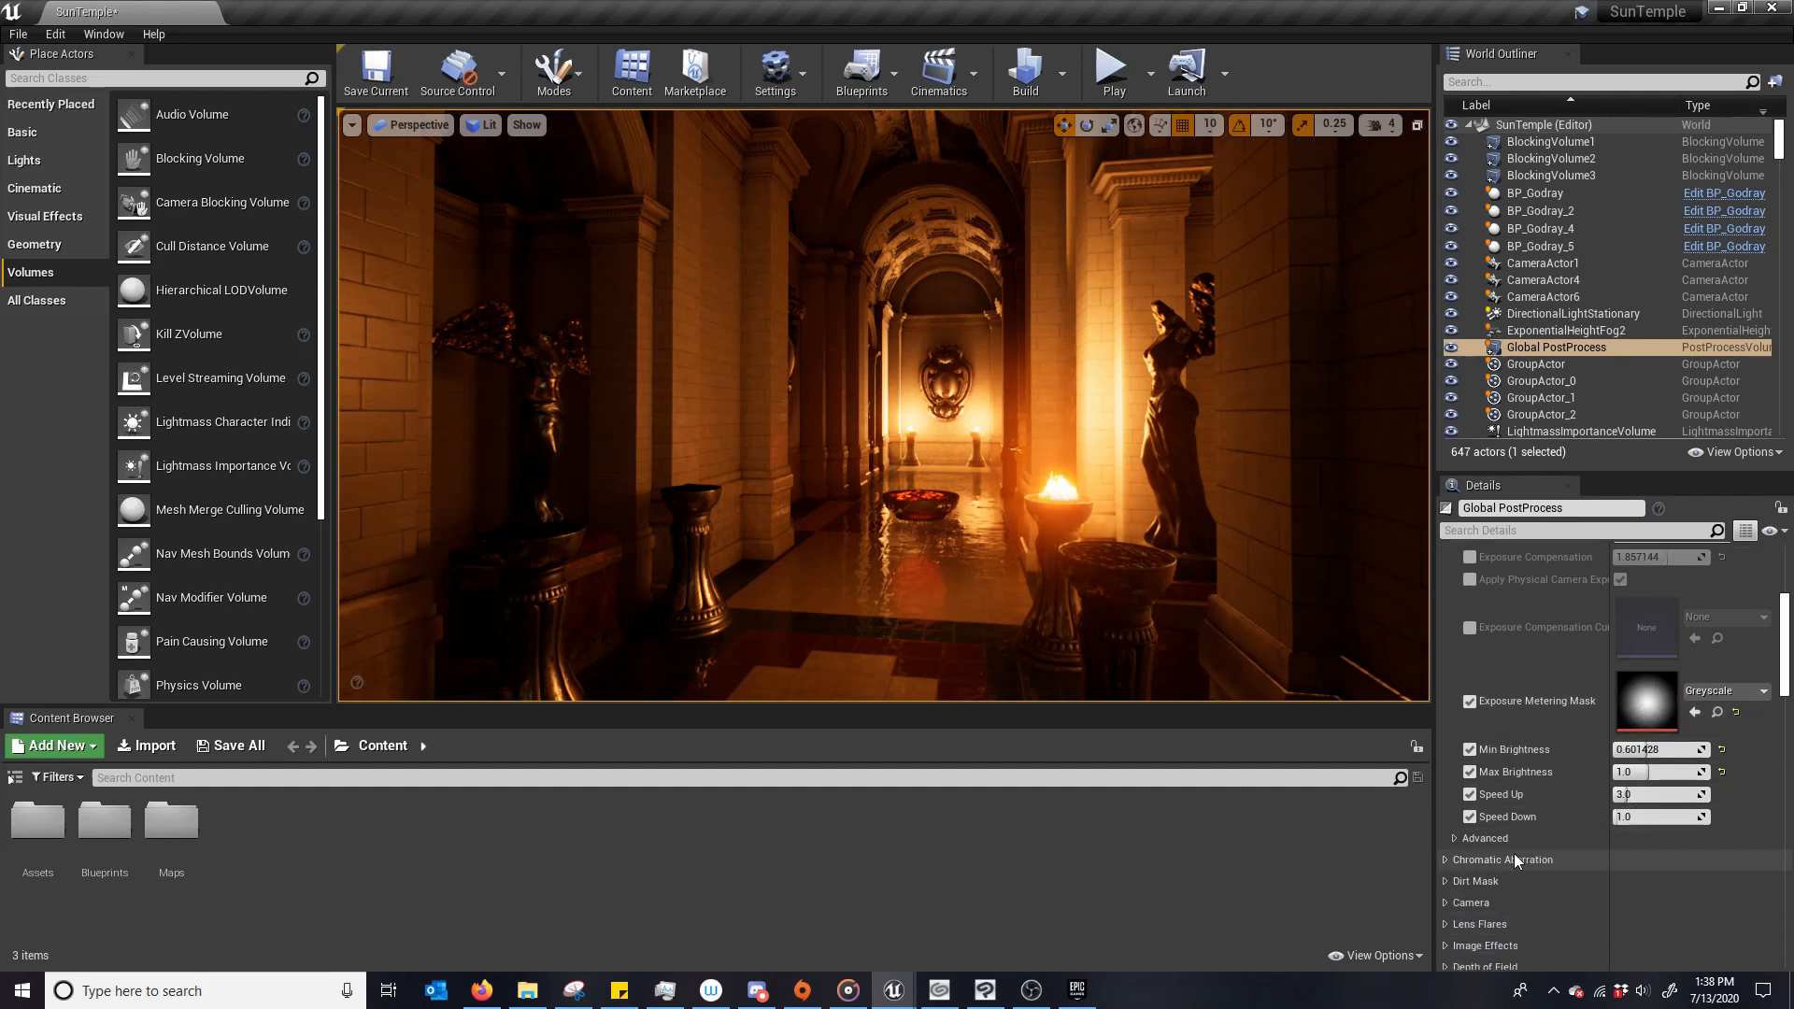
left_click(1452, 837)
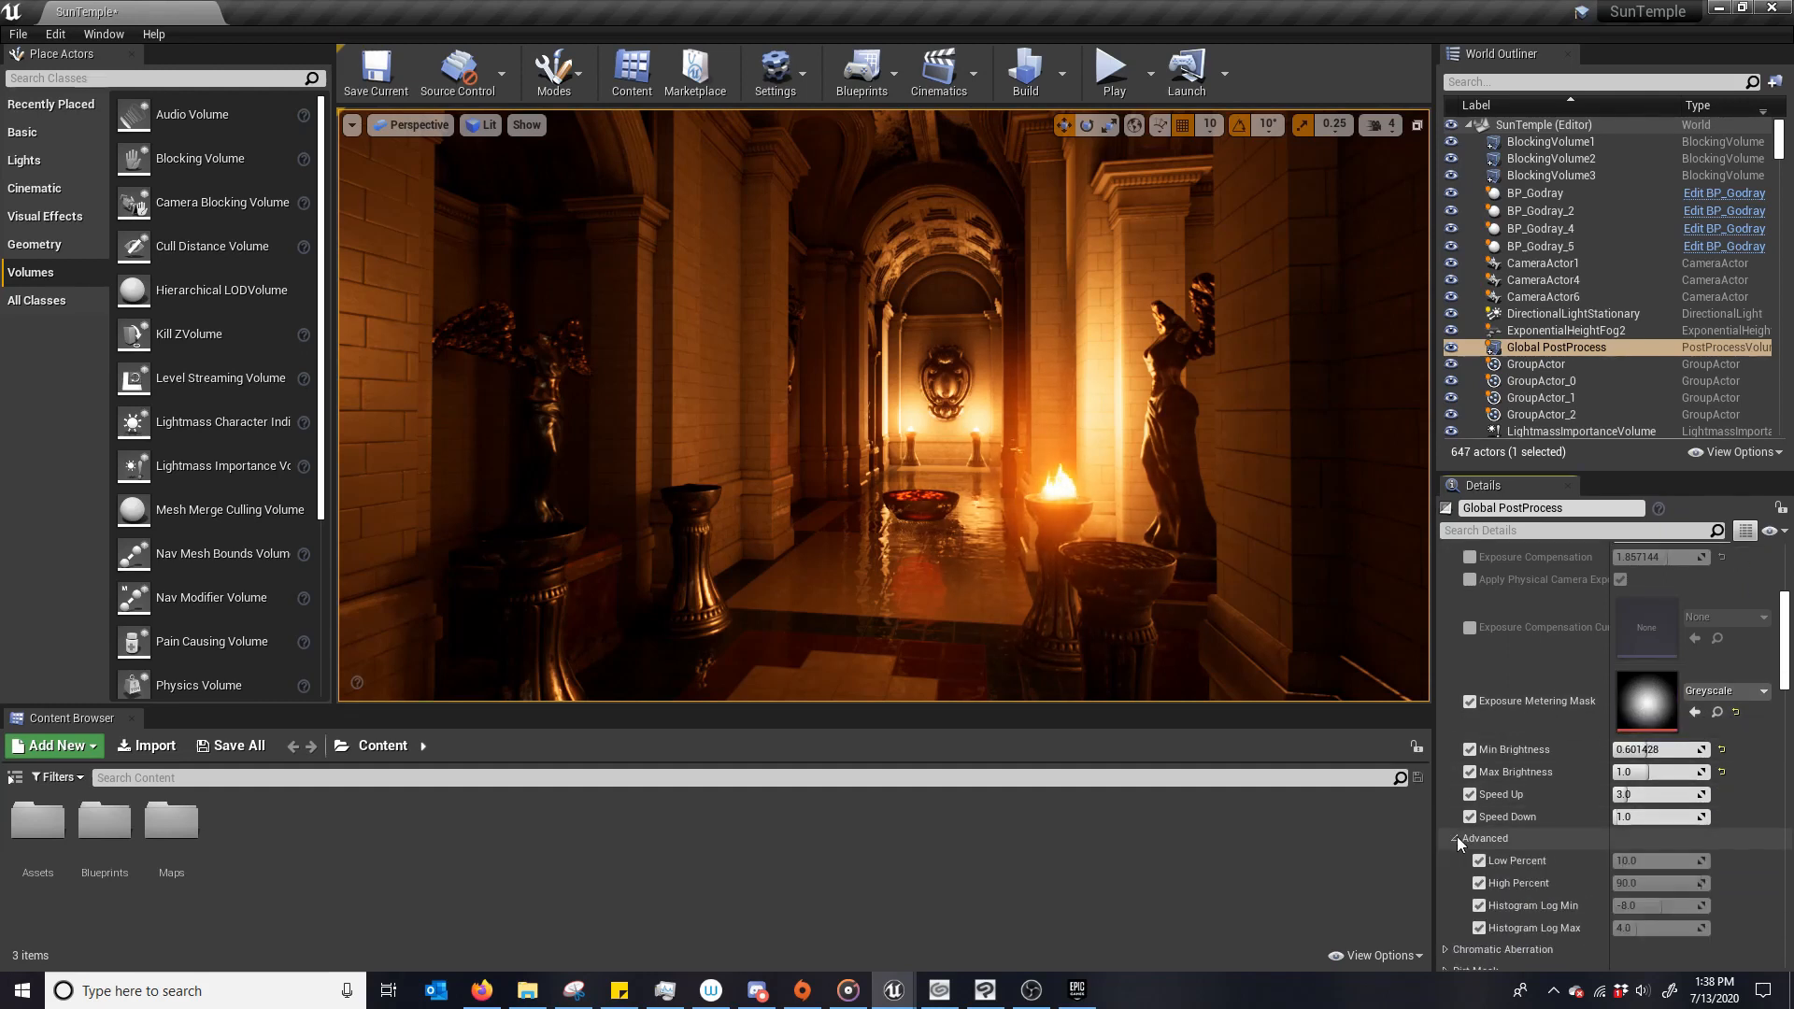